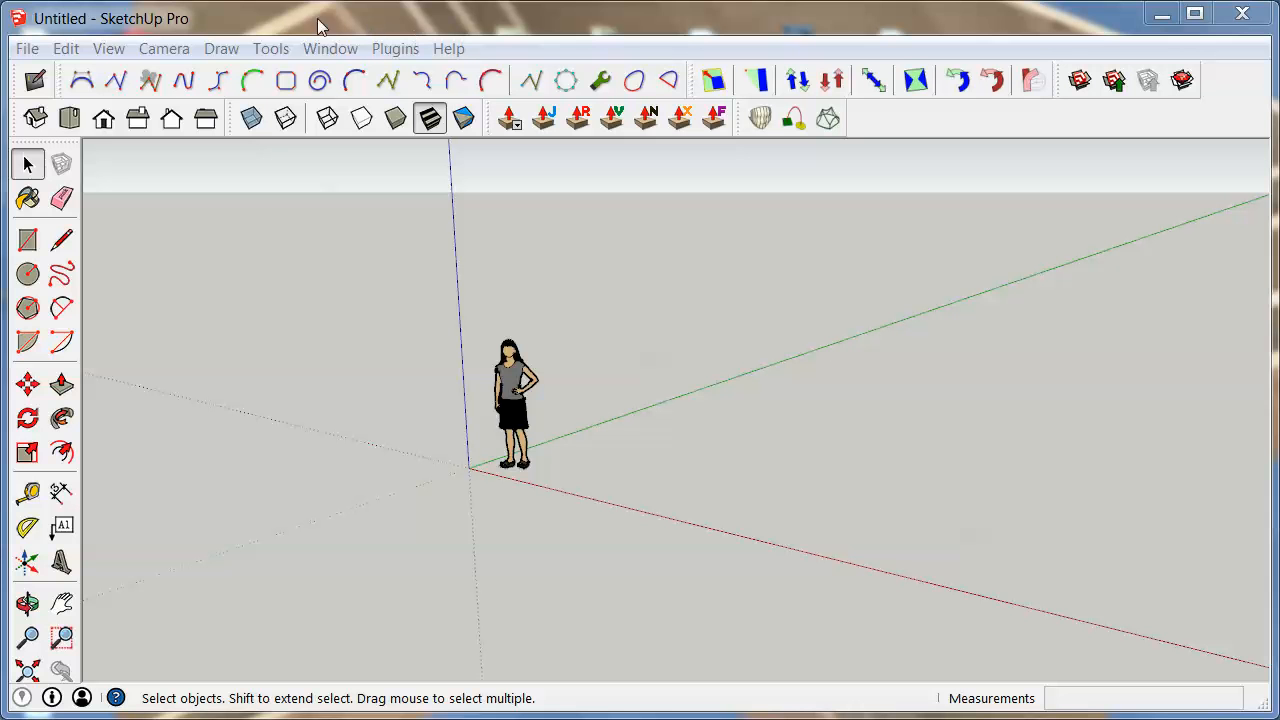
mouse_move(160, 20)
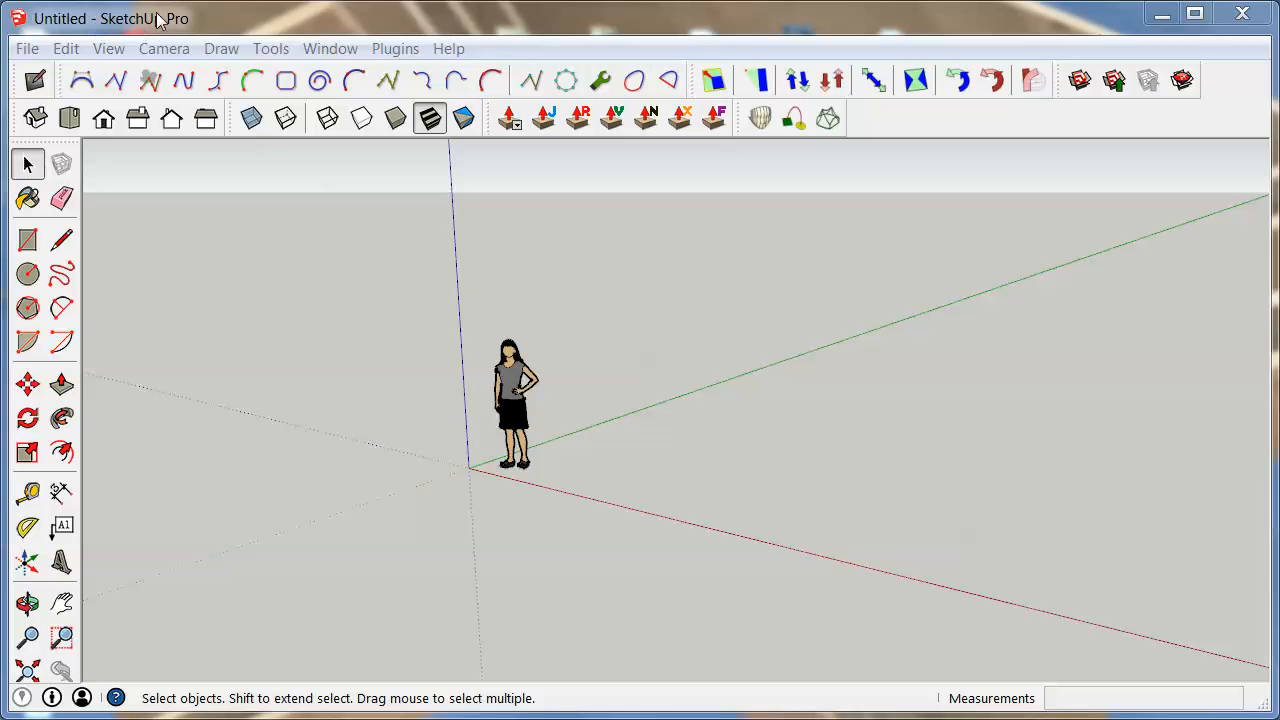
mouse_move(640, 240)
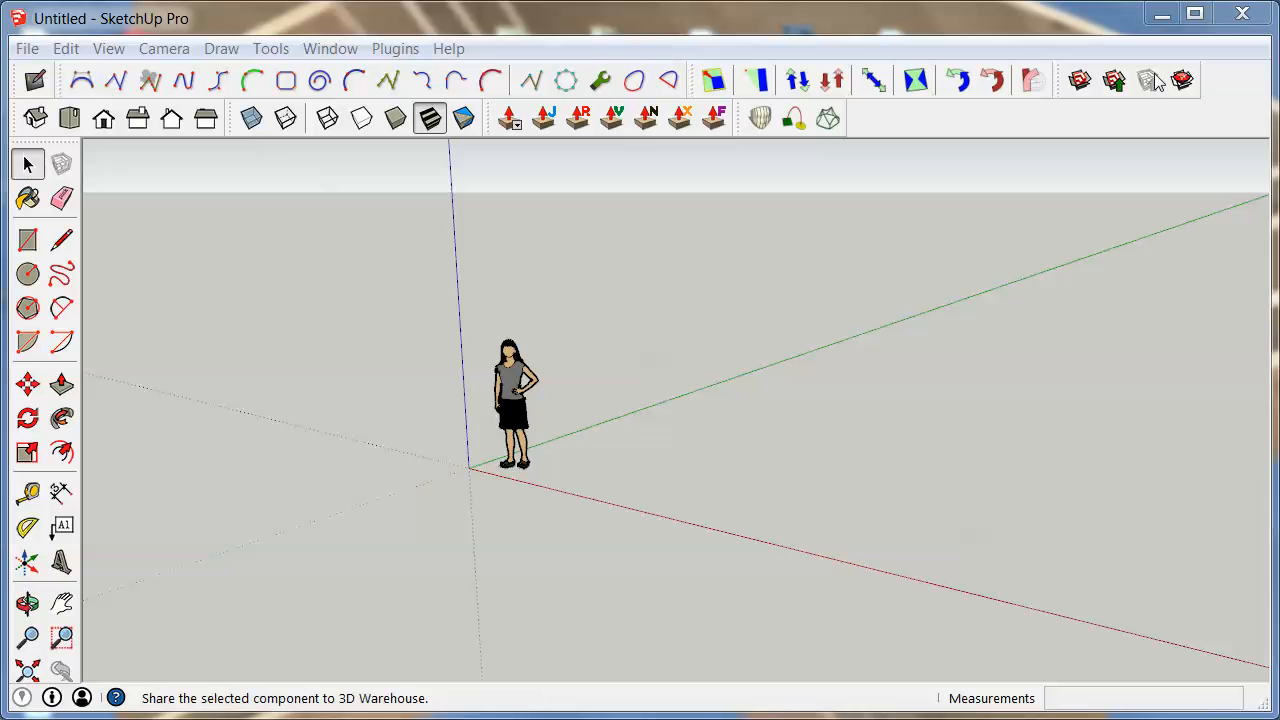
mouse_move(1181, 81)
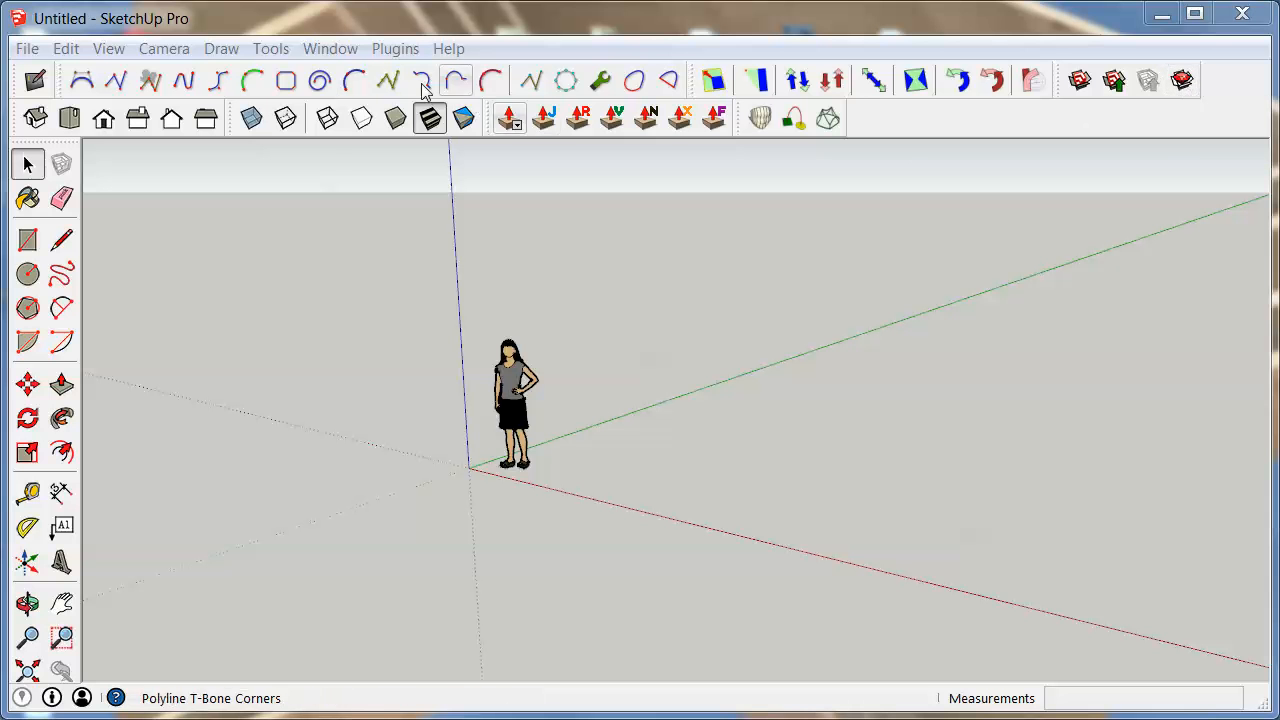
- Open the Extension Warehouse from the Window menu and search for 'sketchfab'
left_click(330, 48)
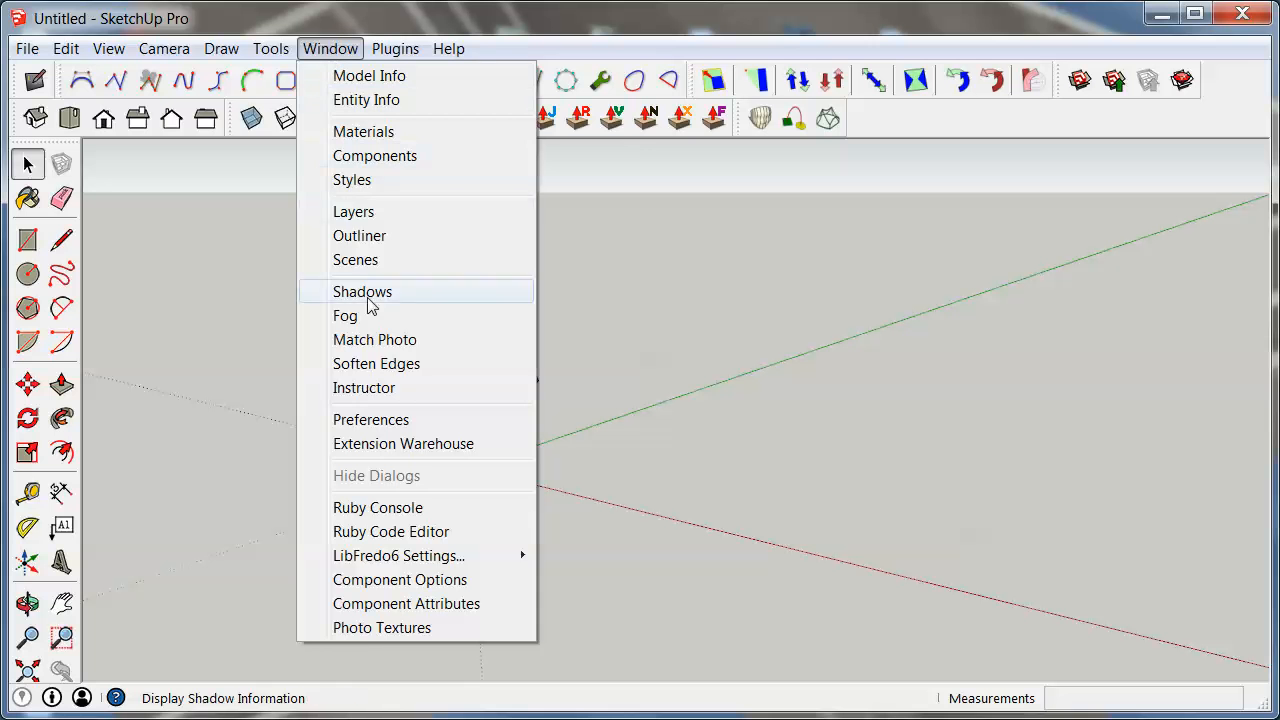
mouse_move(403, 444)
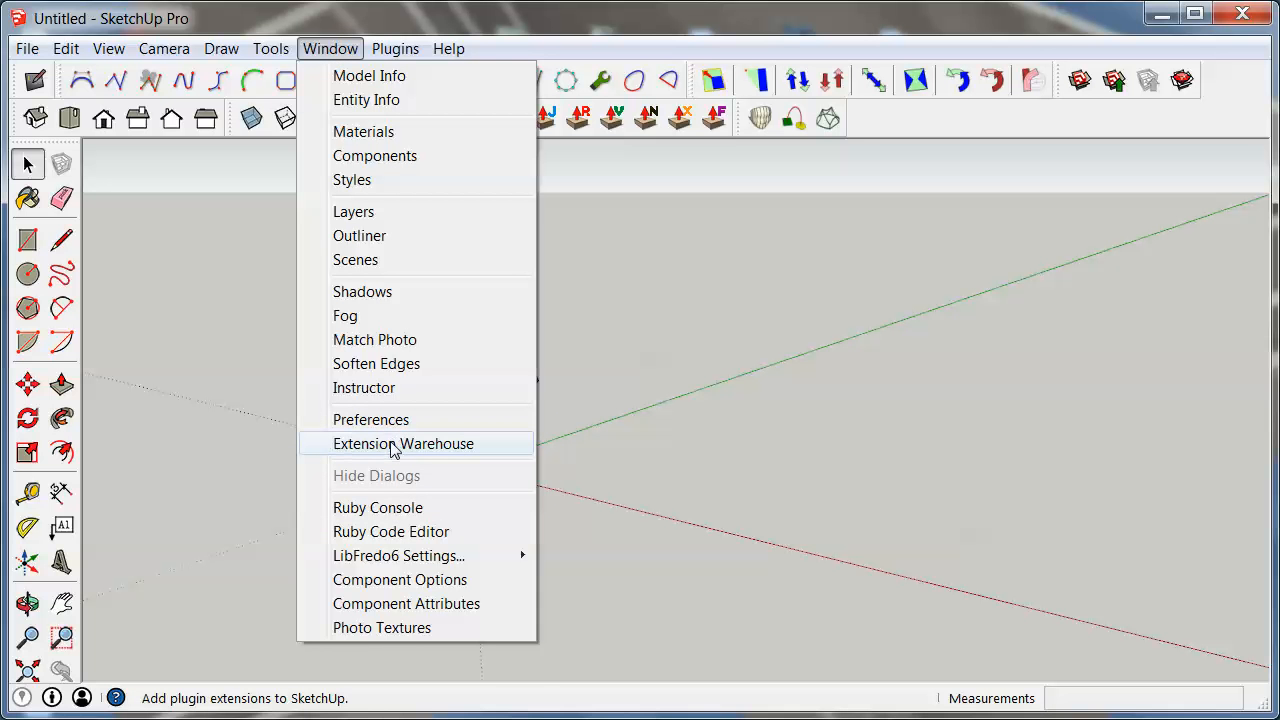
left_click(403, 443)
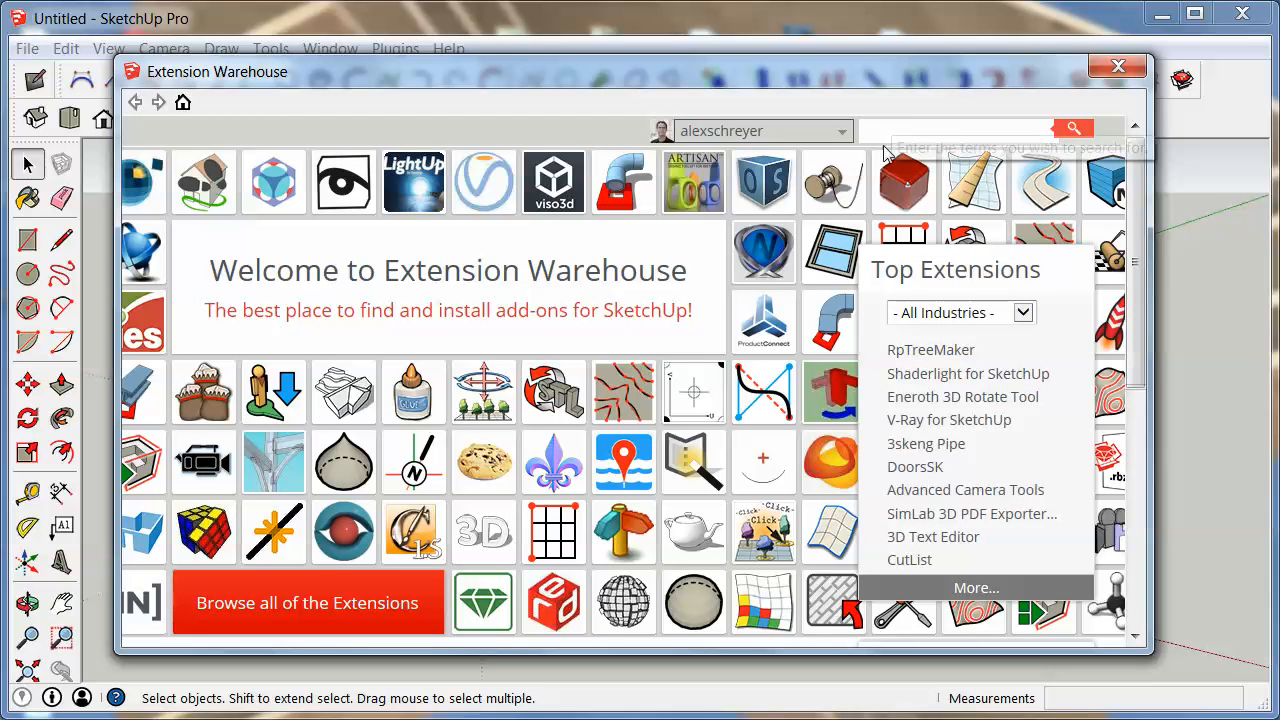
left_click(955, 133)
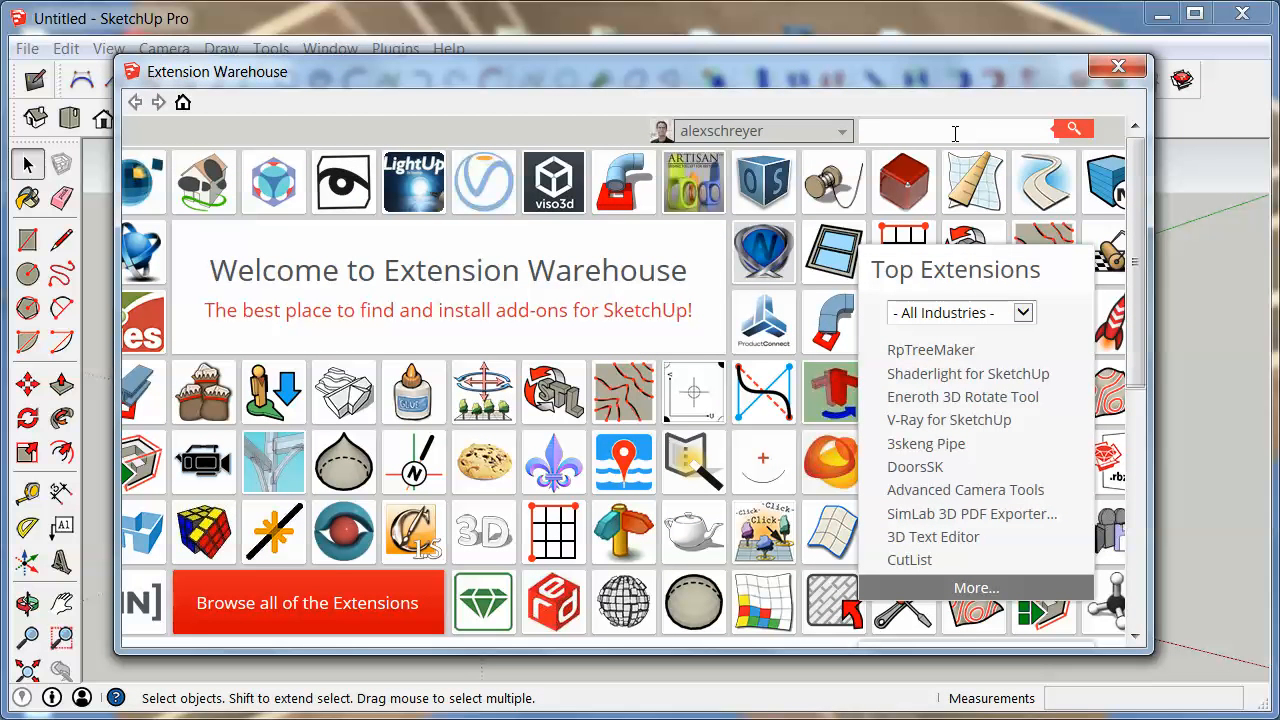
type("s")
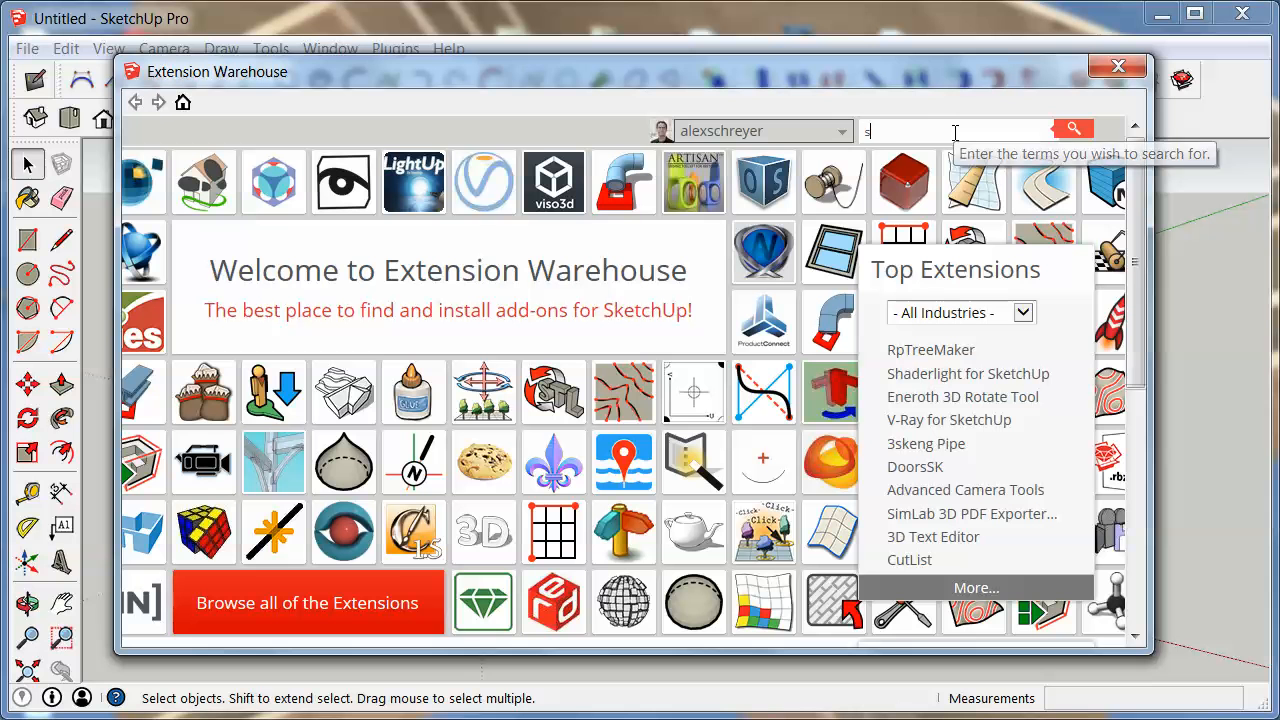
type("ketchfab")
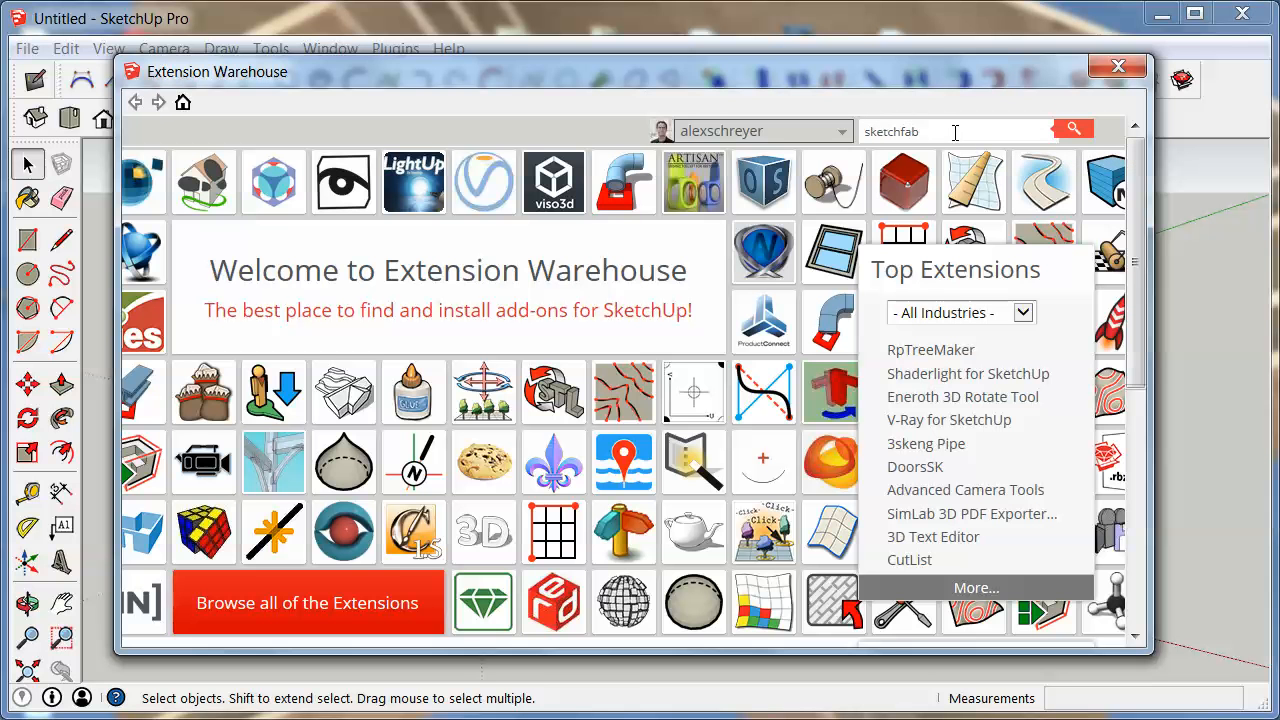
left_click(1072, 131)
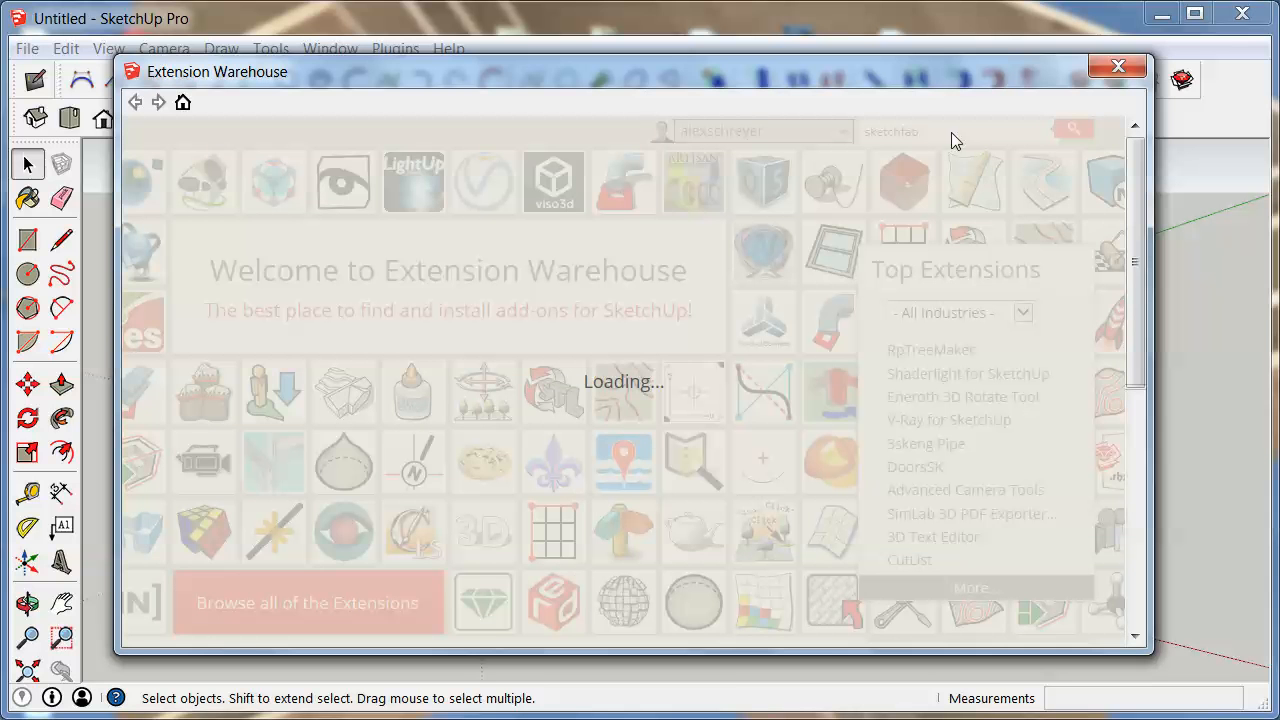
- Open the SketchUp to Sketchfab.com Uploader result and scroll through its detail page
left_click(1072, 130)
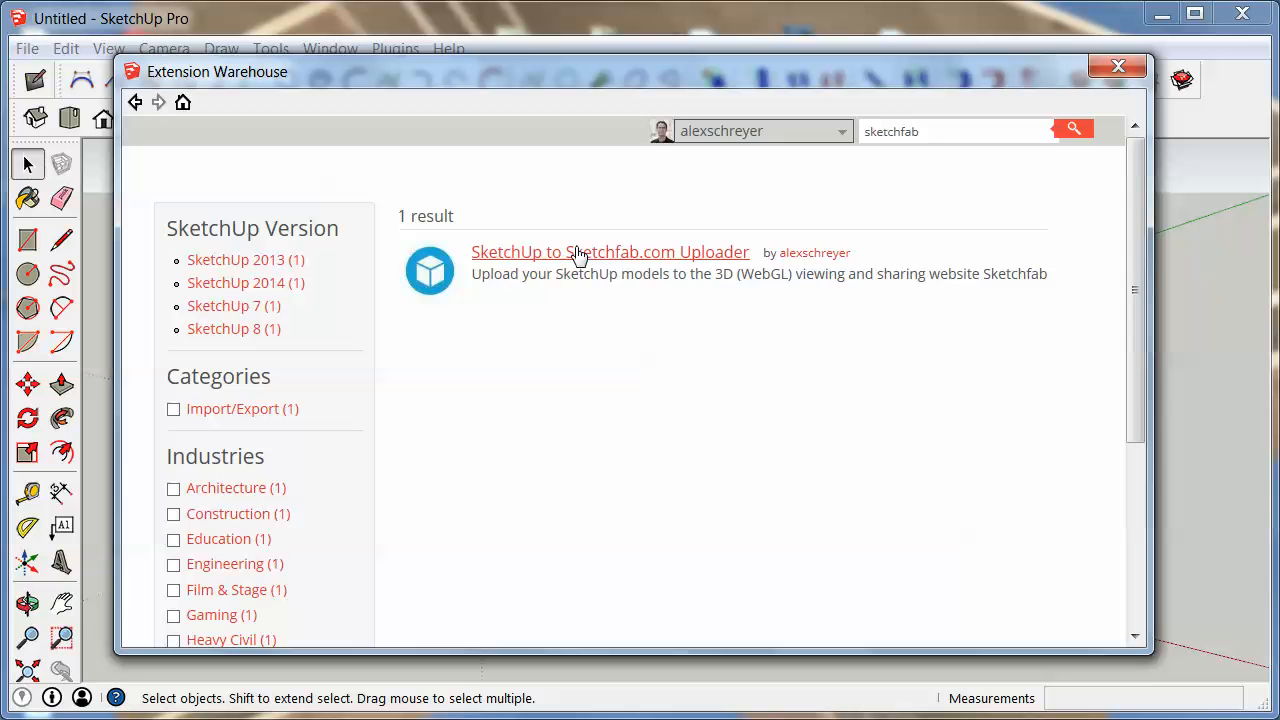
left_click(609, 252)
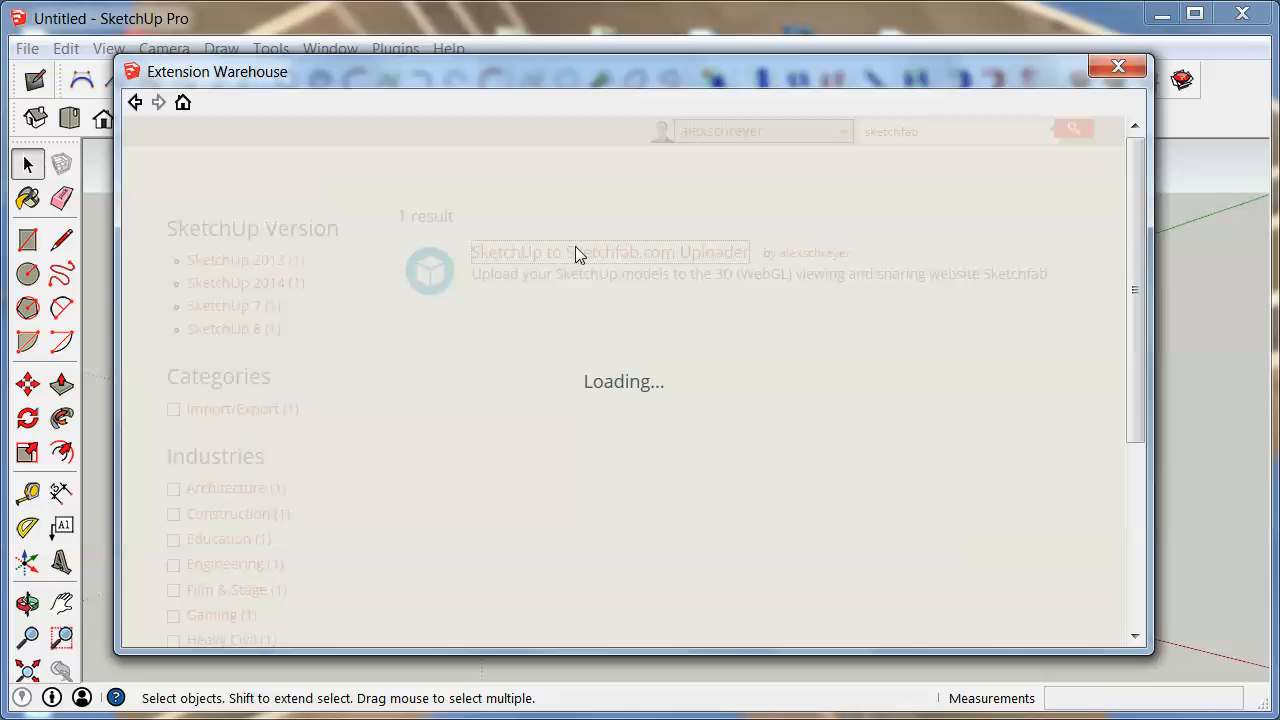
left_click(610, 252)
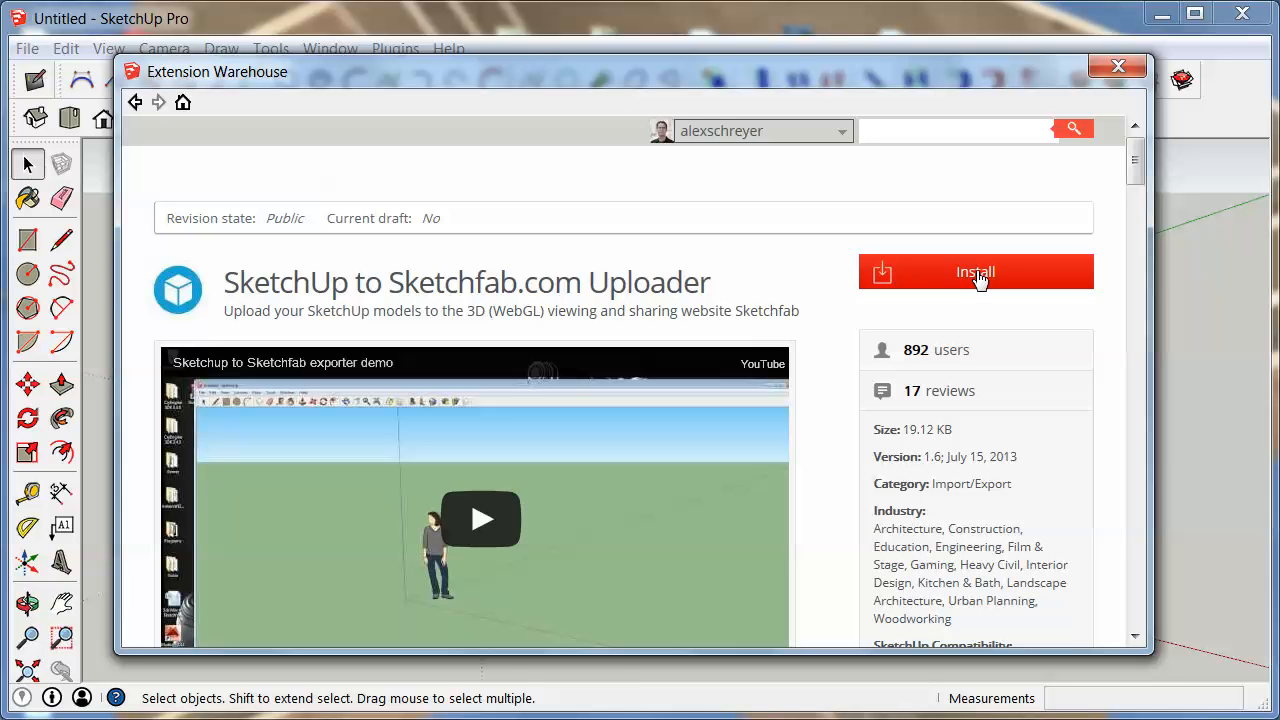
mouse_move(980, 285)
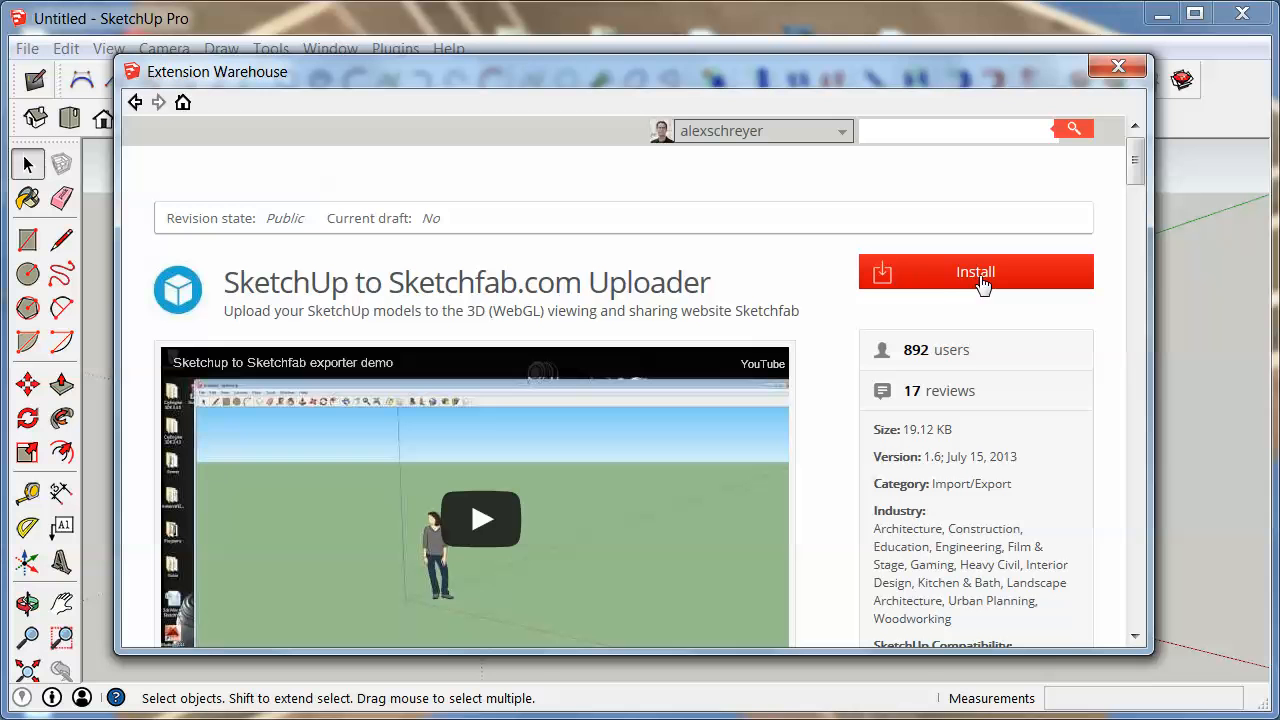
mouse_move(612, 211)
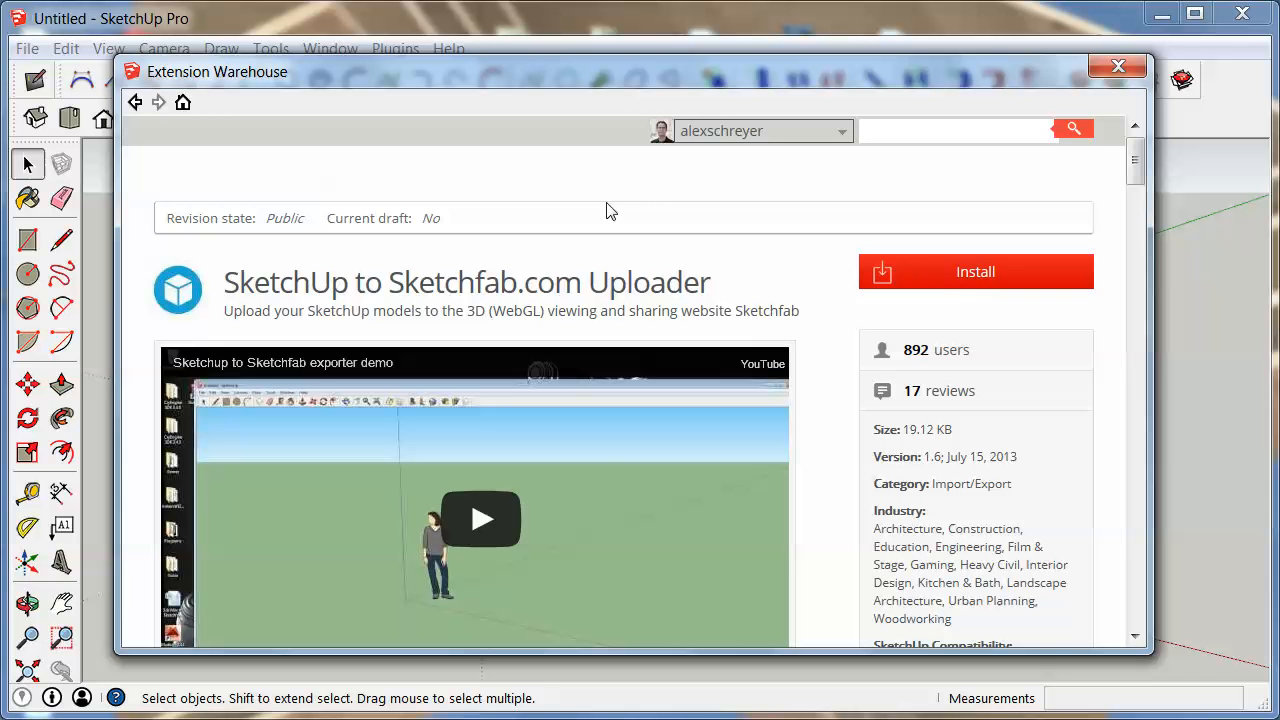
mouse_move(691, 219)
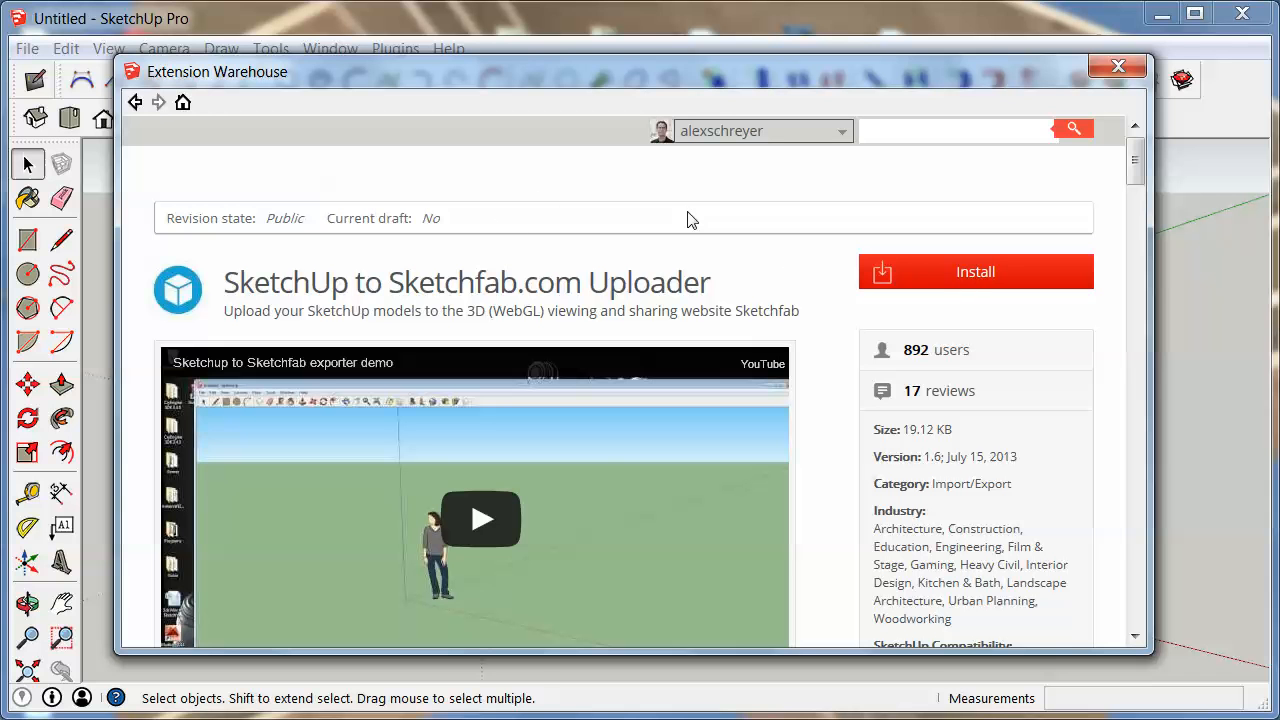
scroll("down", 3)
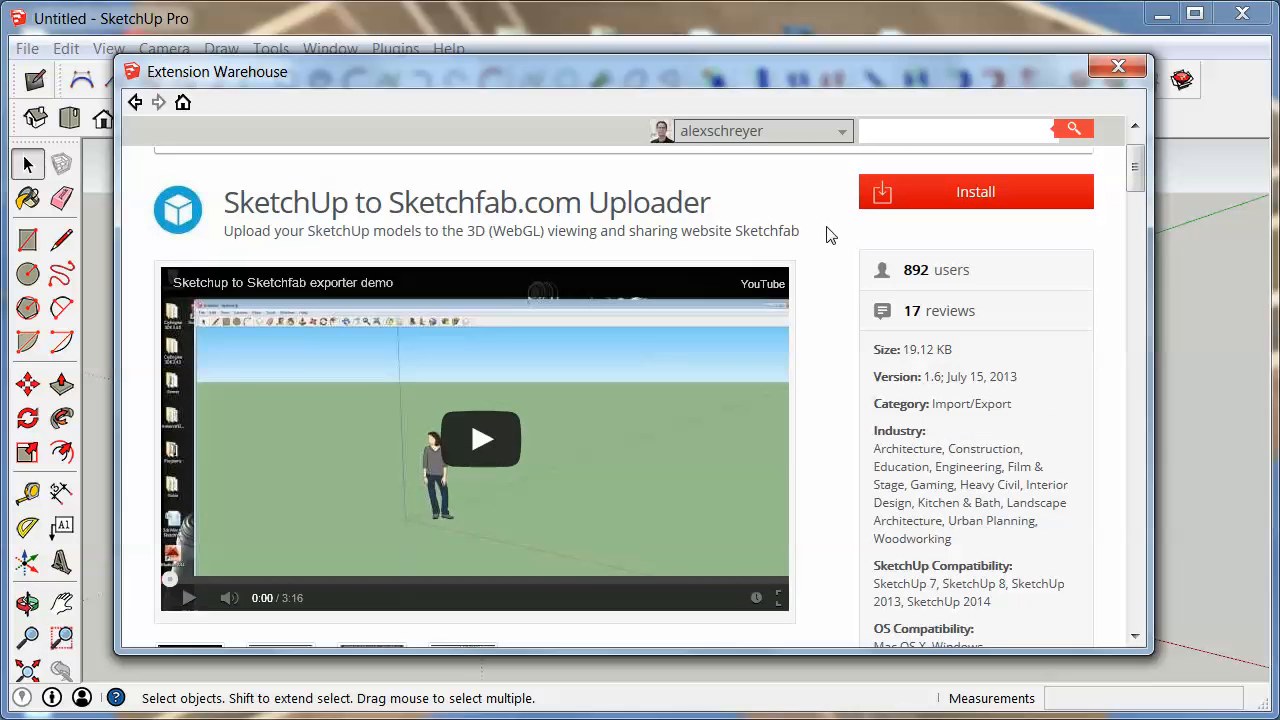
left_click(760, 131)
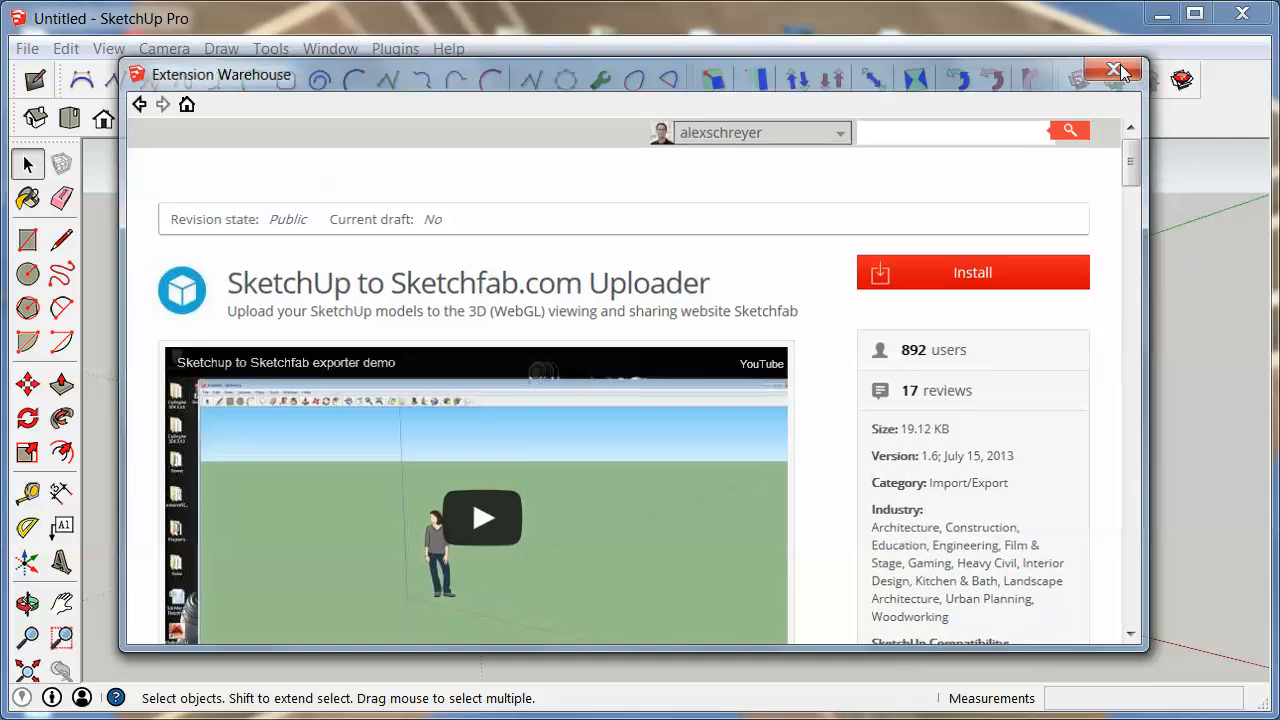
- Close the Extension Warehouse window without installing the uploader
left_click(1114, 69)
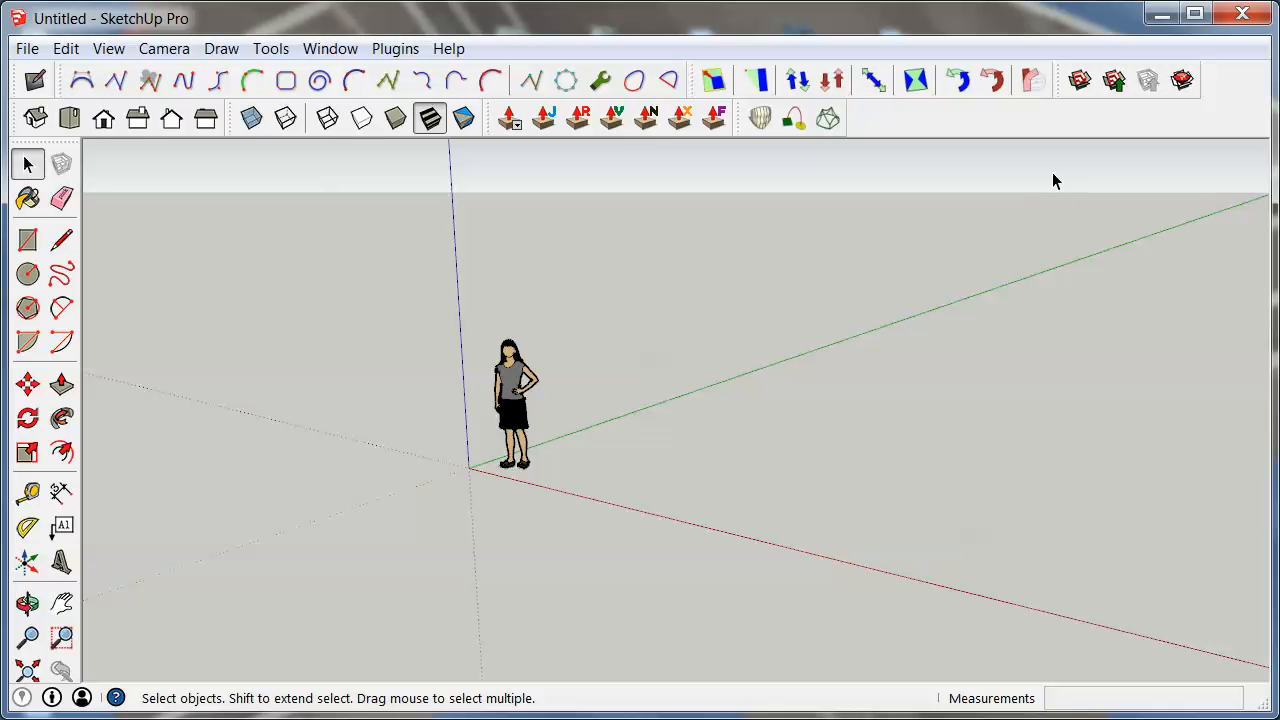
mouse_move(995, 201)
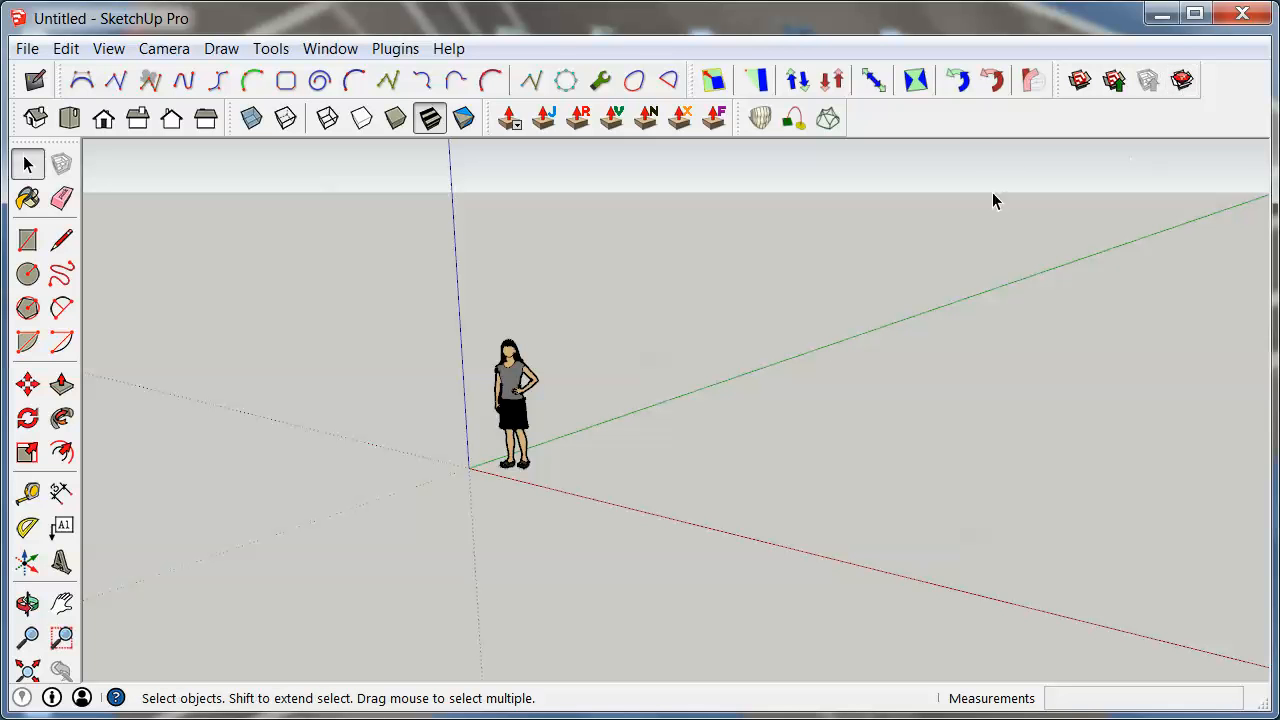
mouse_move(850, 260)
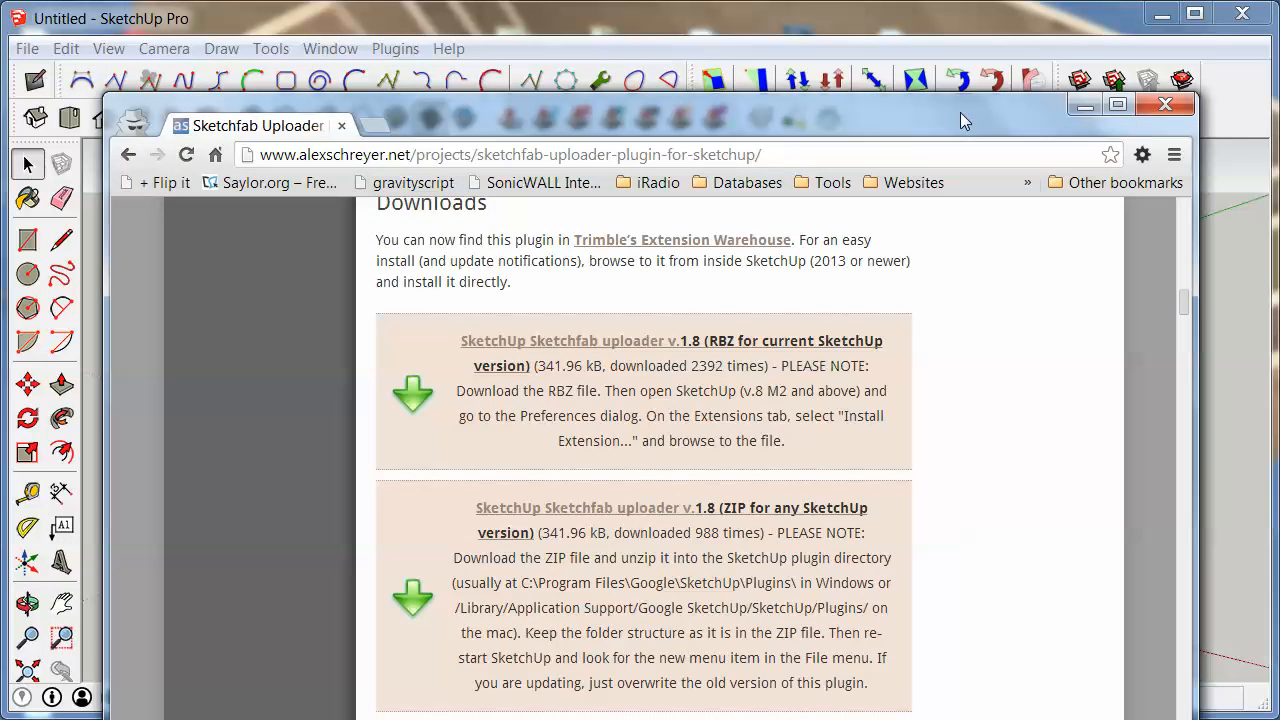
- Scroll the alexschreyer.net plugin page to the 'SketchUp Sketchfab uploader v.1.8 (RBZ)' download link
double_click(325, 154)
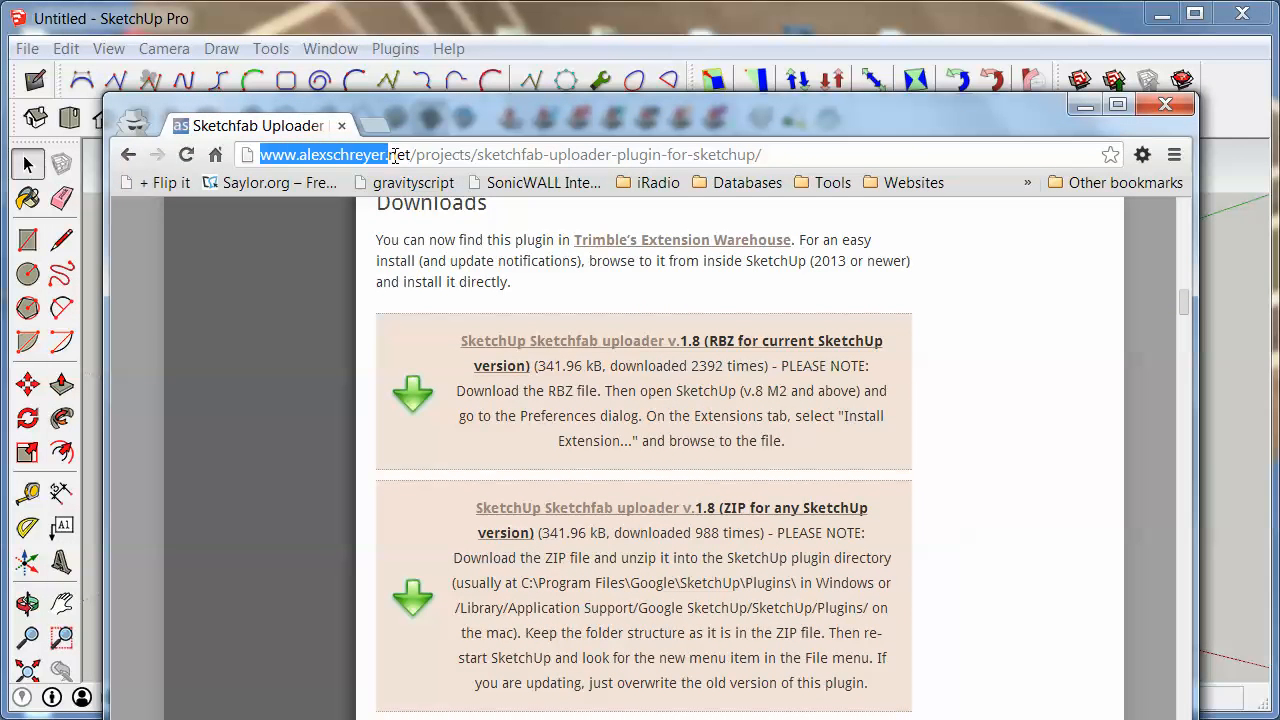
left_click(440, 154)
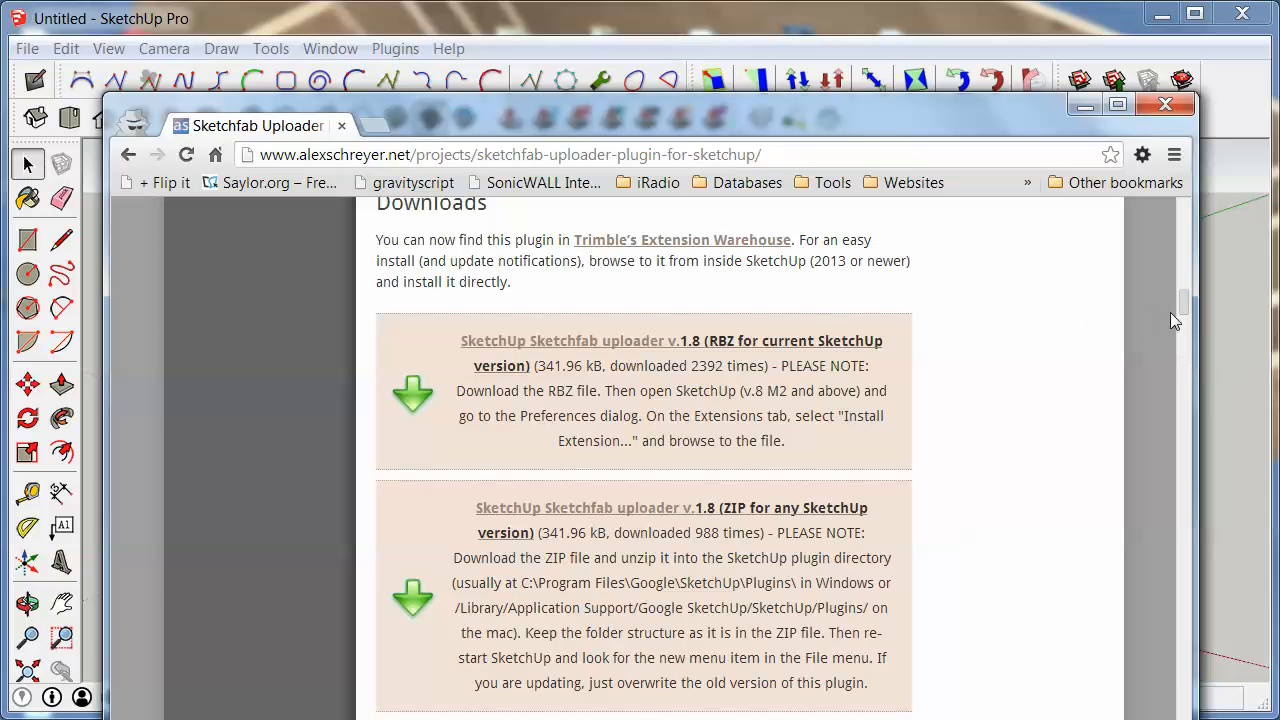
scroll("up", 3)
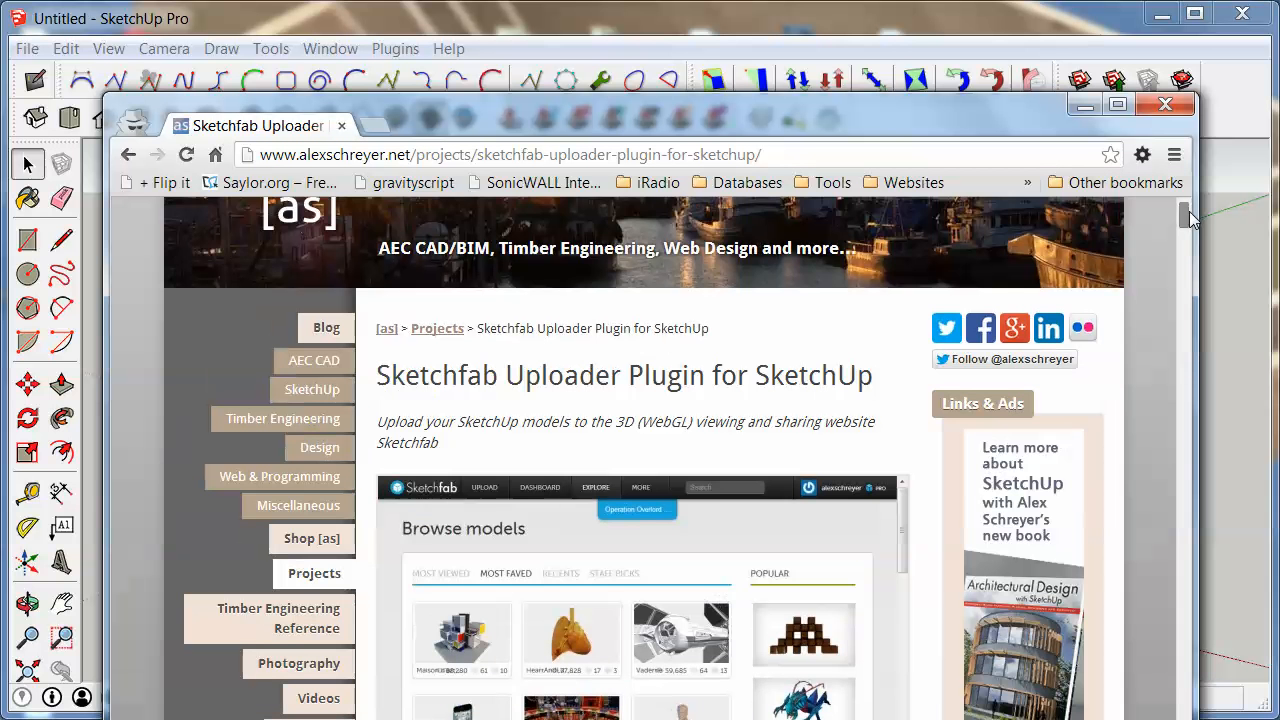
scroll("down", 3)
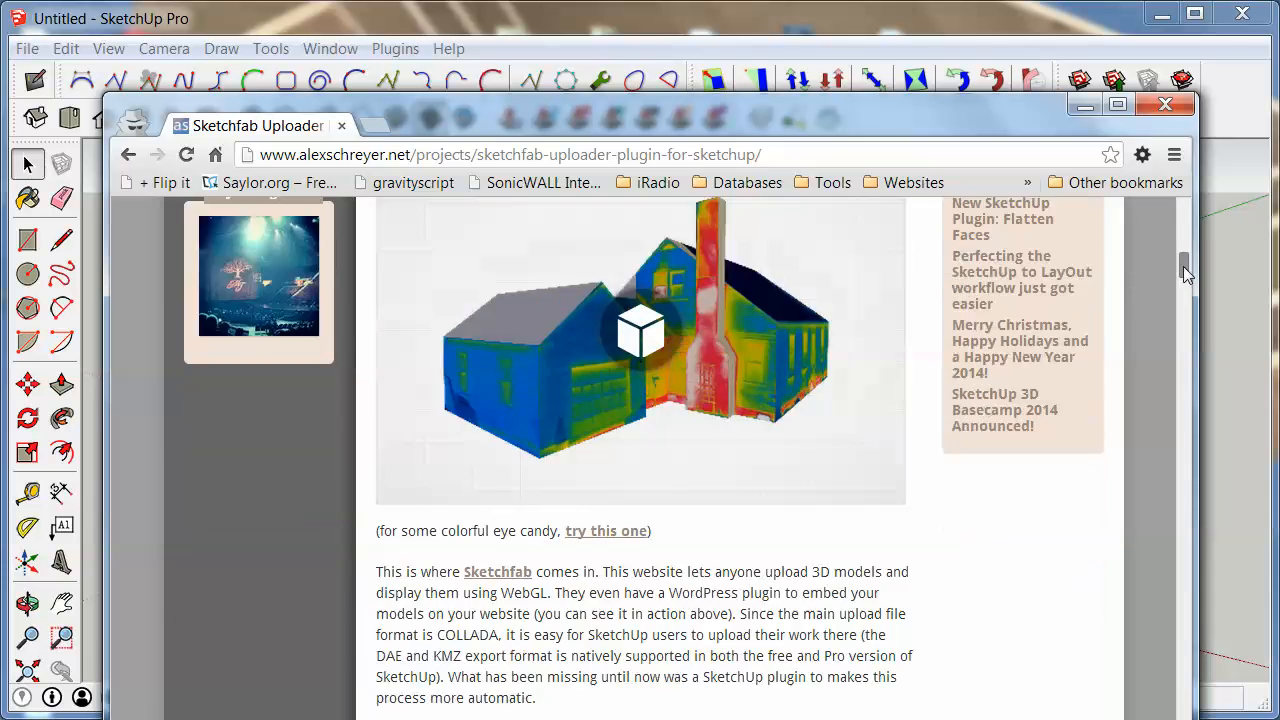
scroll("down", 3)
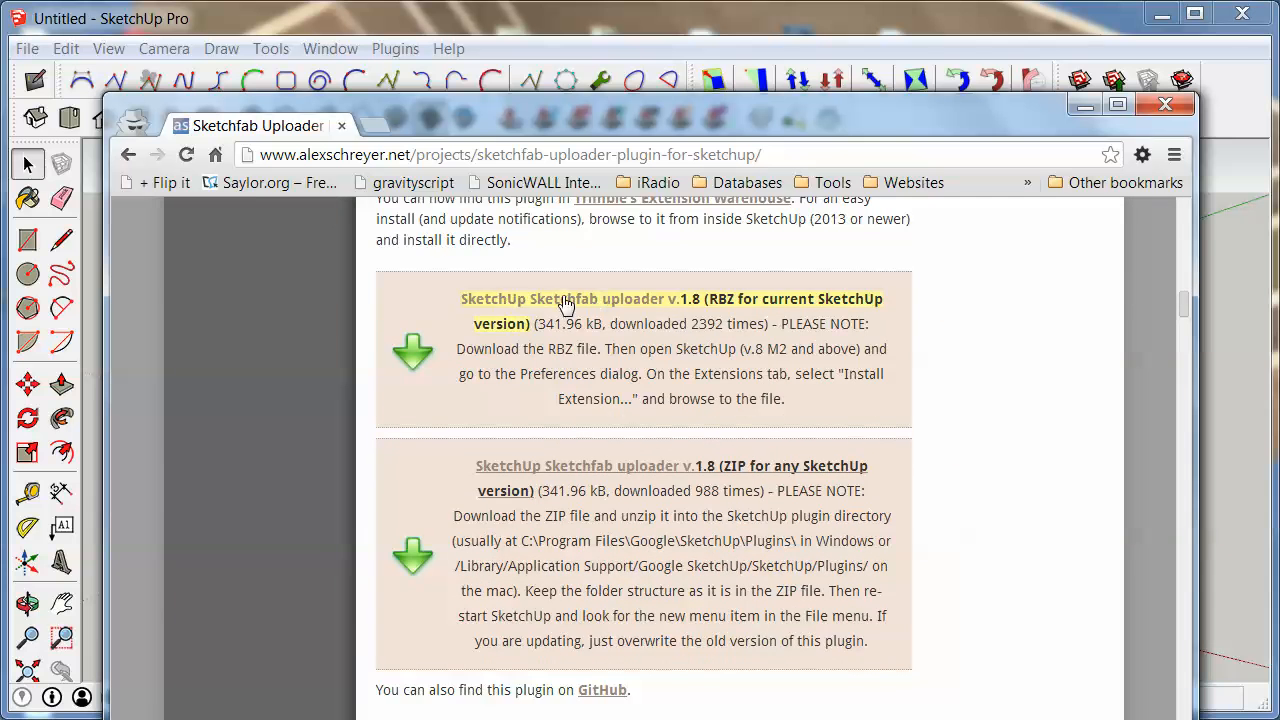
mouse_move(659, 310)
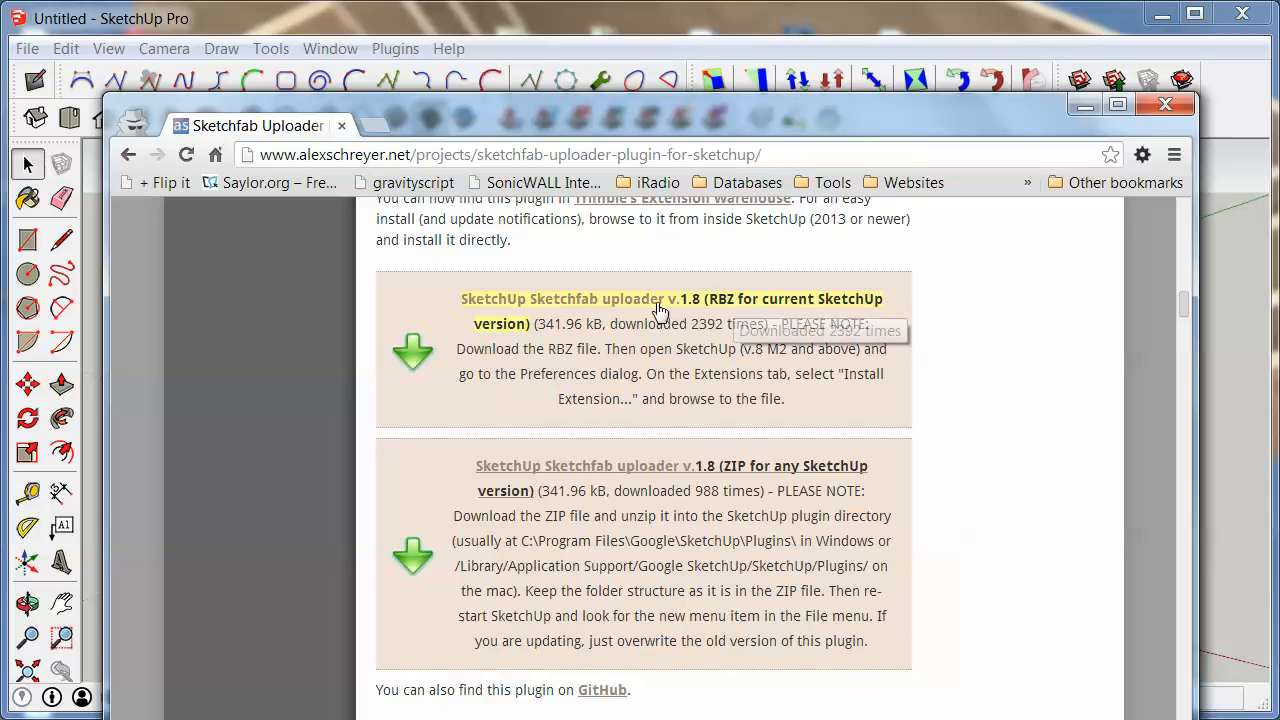
mouse_move(708, 305)
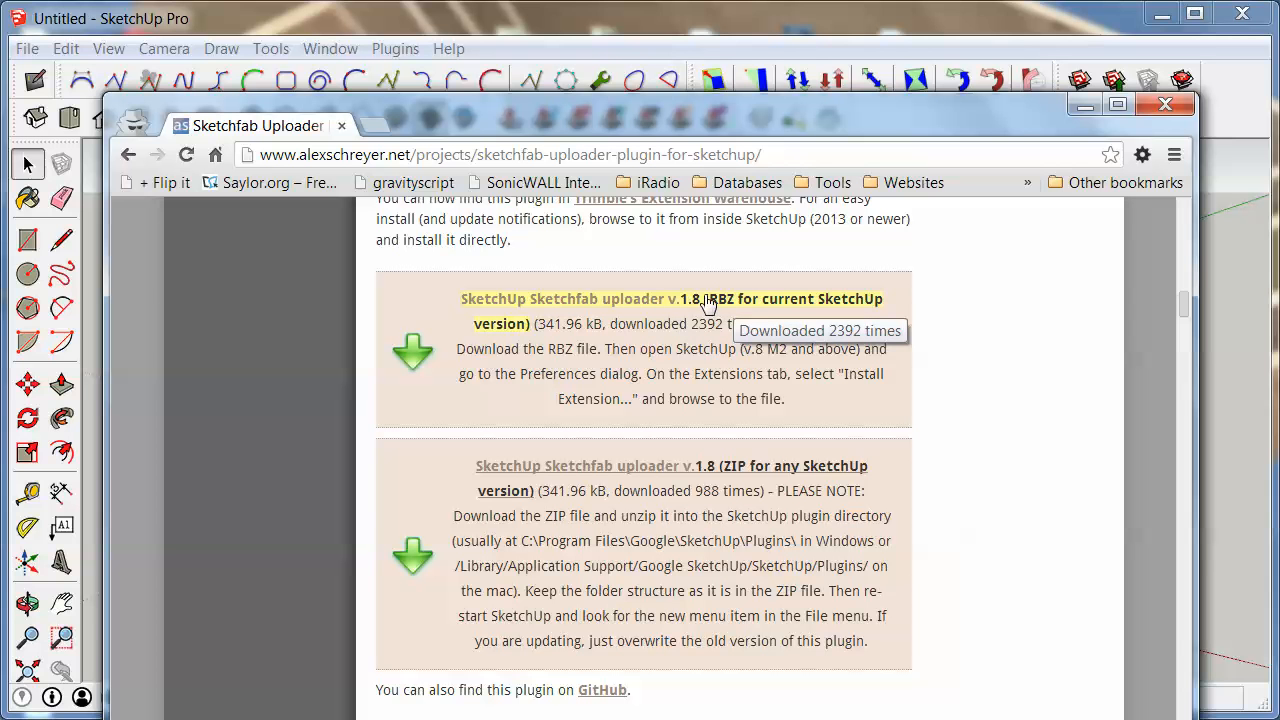
mouse_move(745, 305)
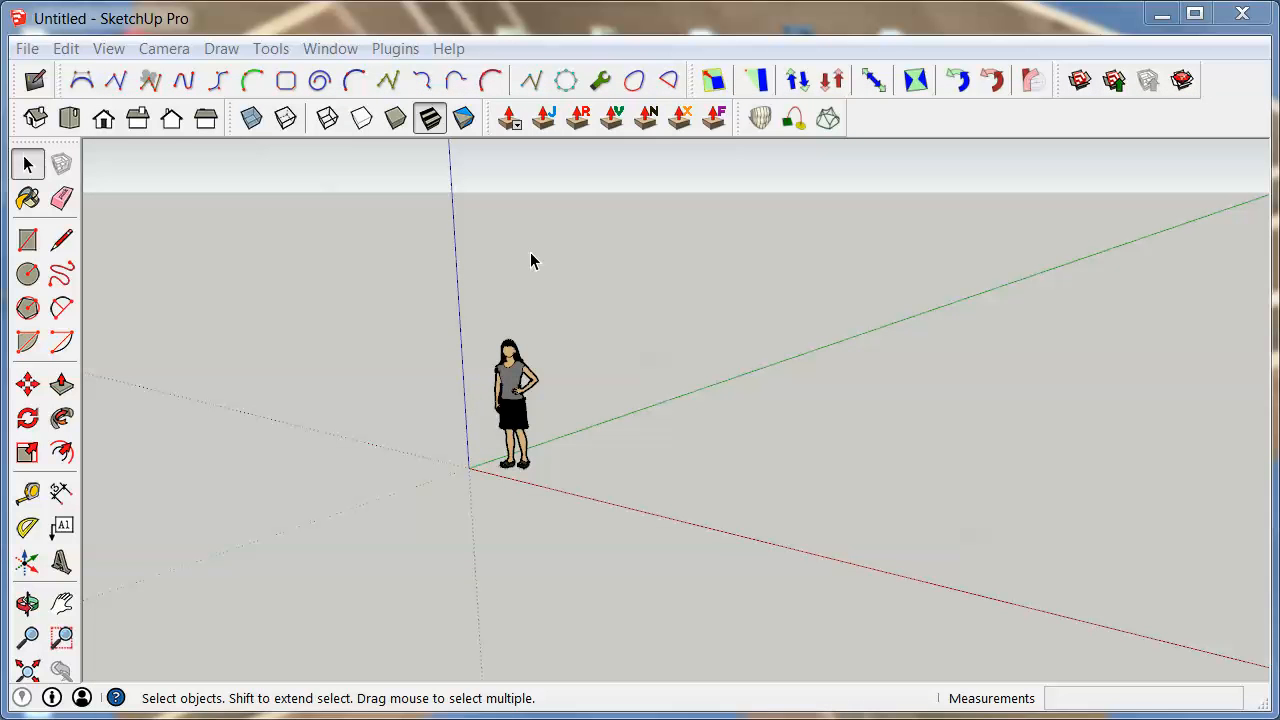
- Check the Plugins menu for installed plugins, then open System Preferences from Window
left_click(330, 48)
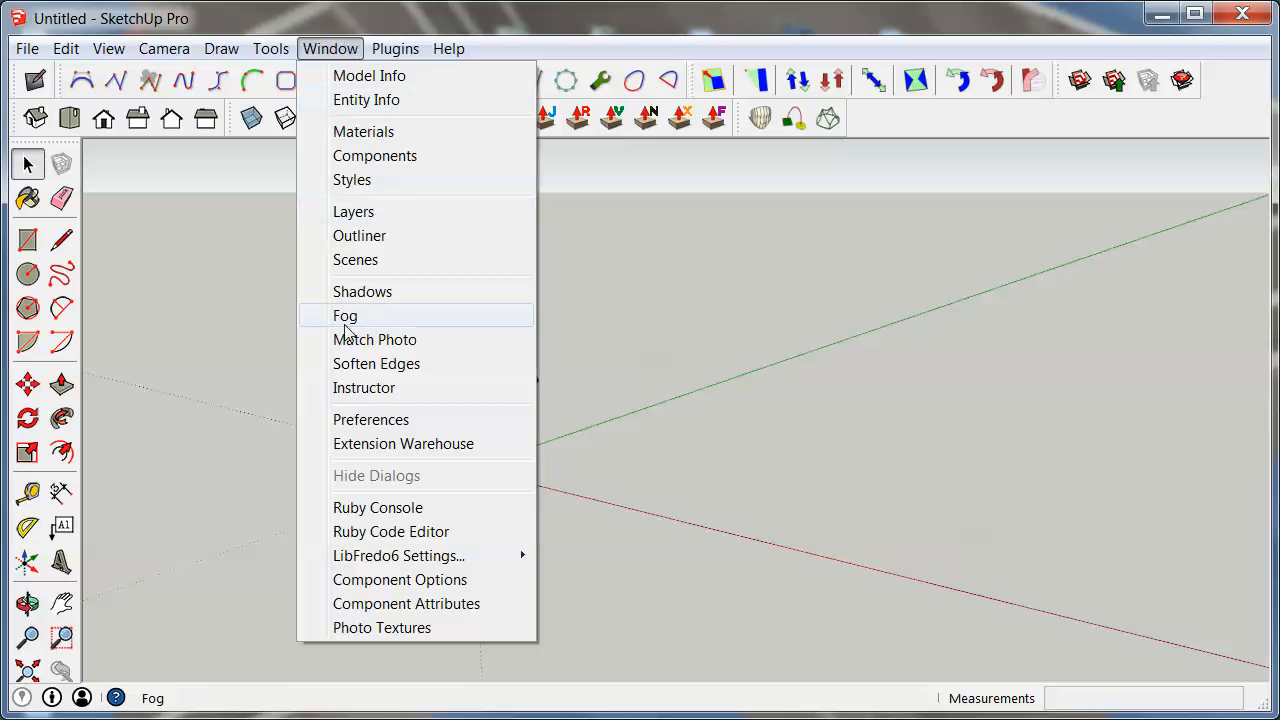
mouse_move(370, 419)
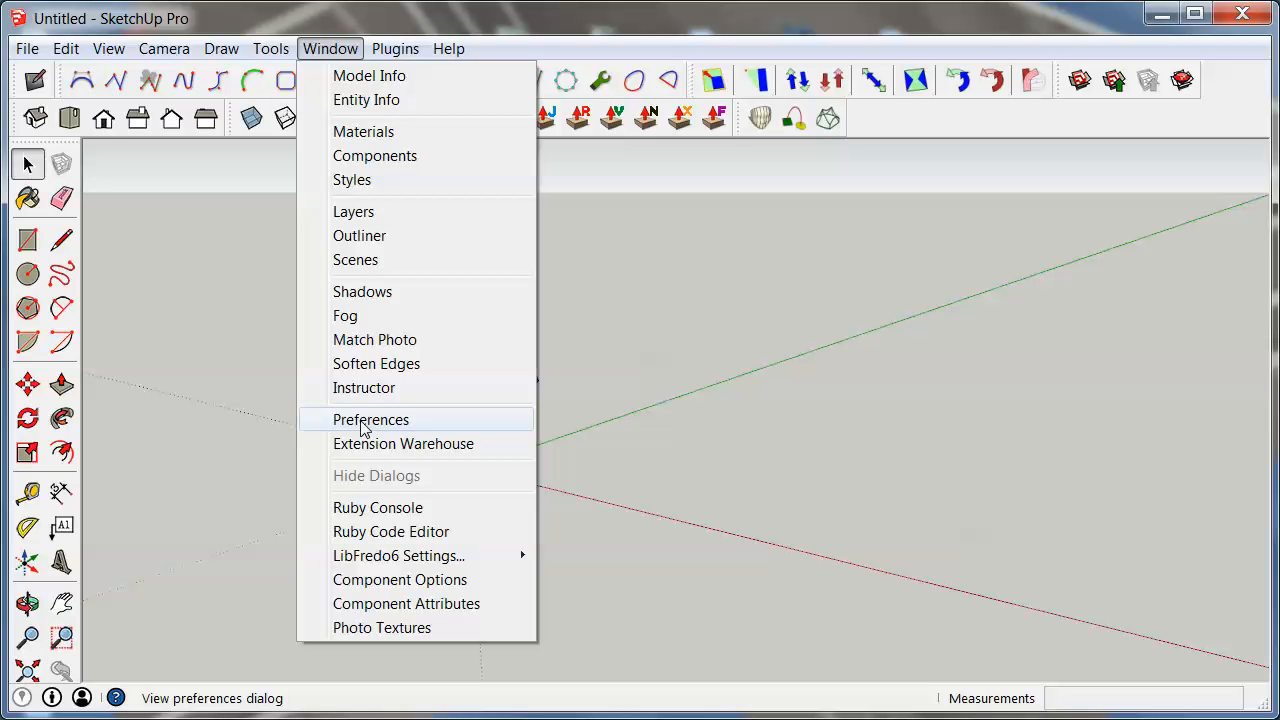
left_click(395, 48)
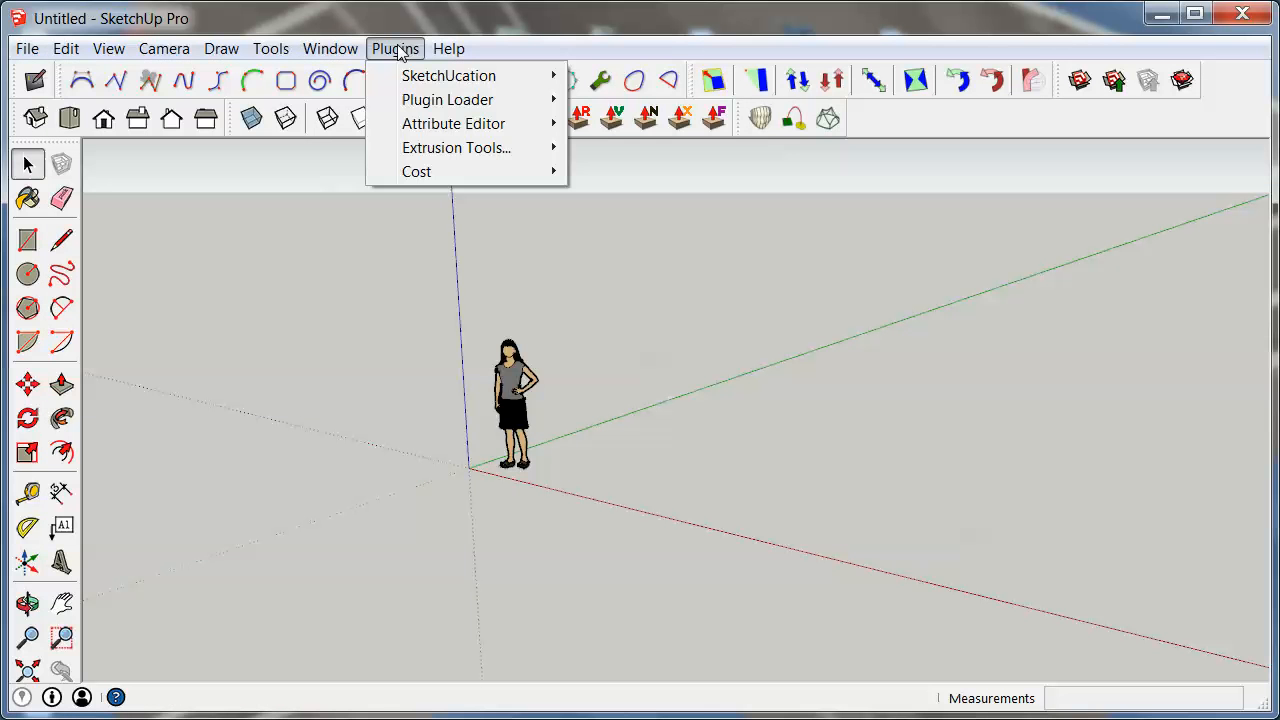
left_click(330, 48)
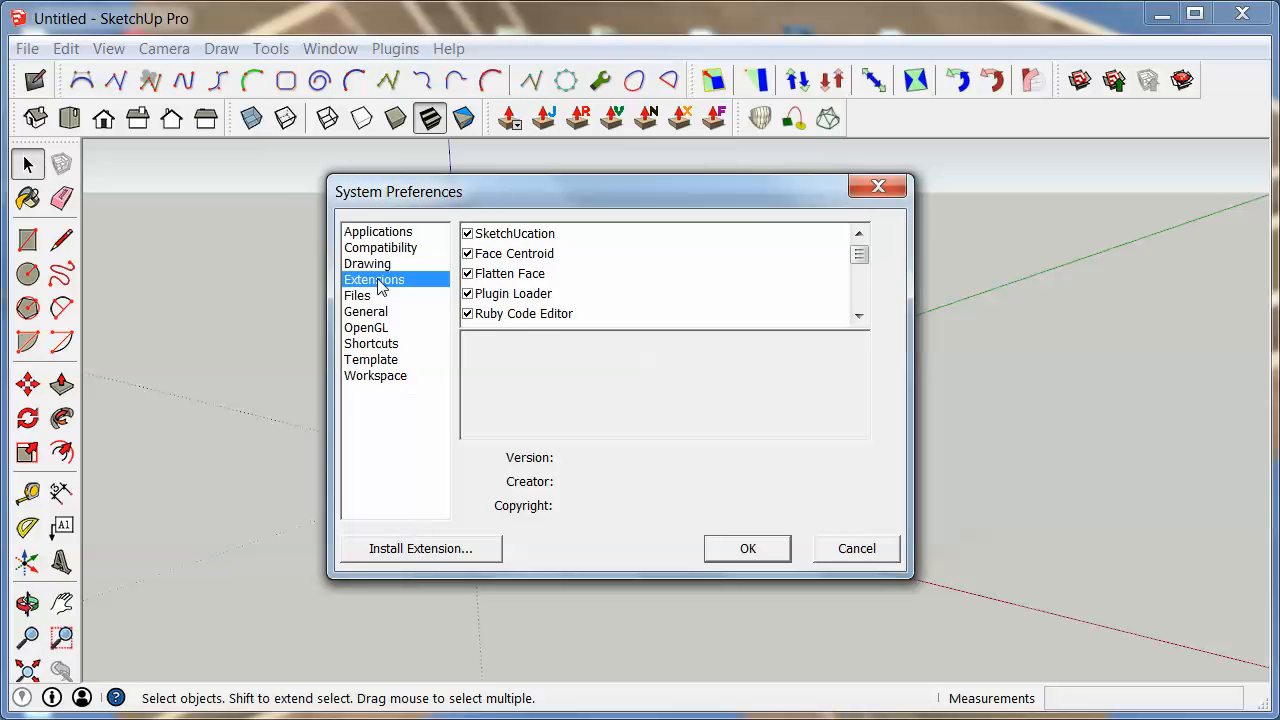
mouse_move(447, 558)
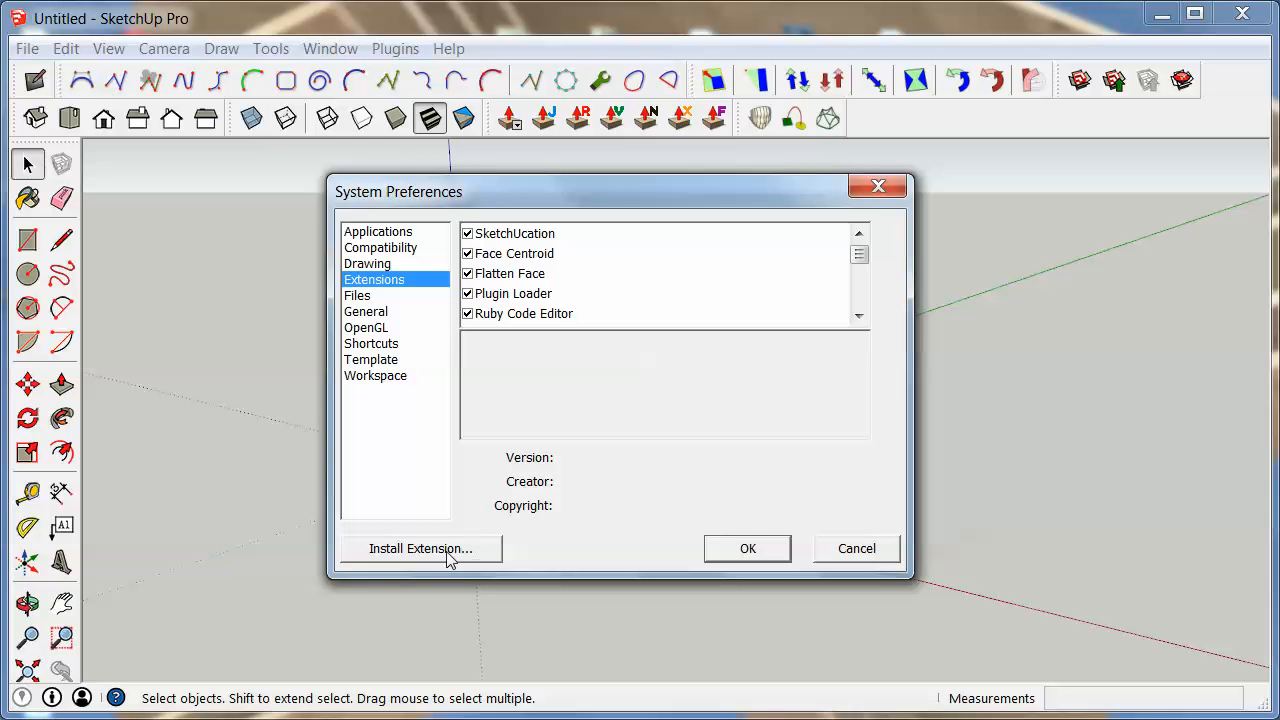
mouse_move(440, 552)
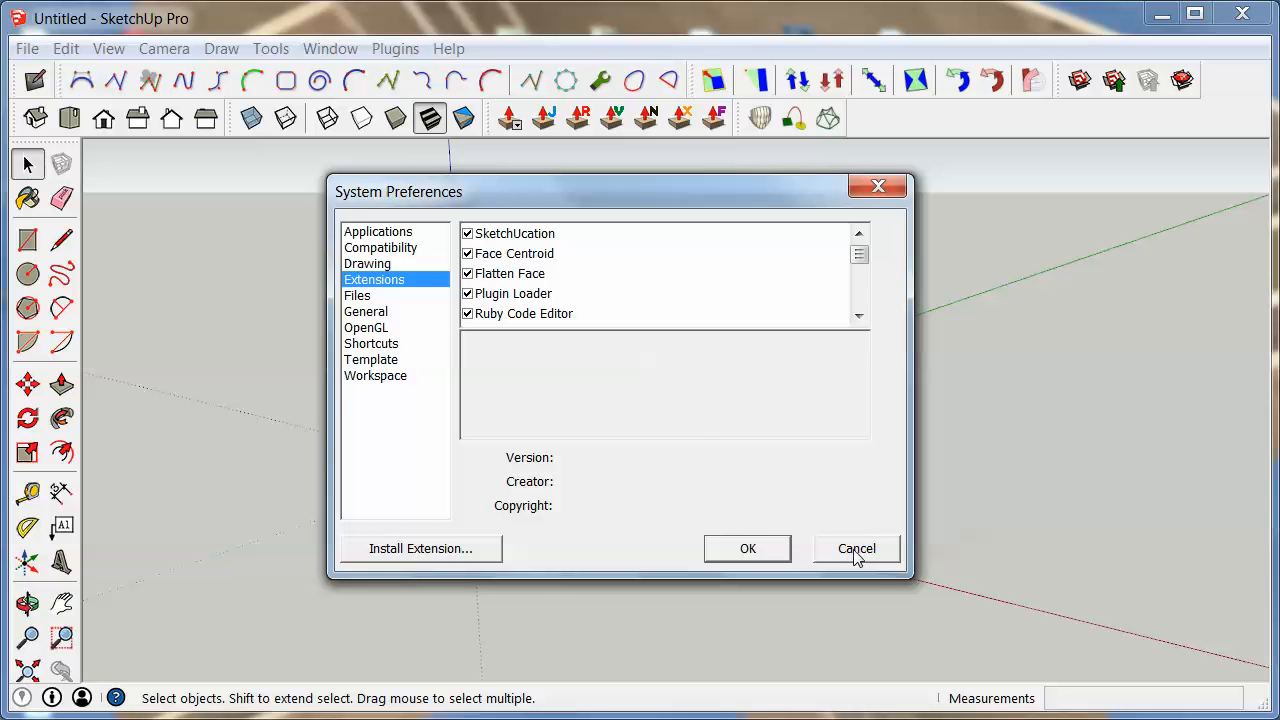
- Cancel System Preferences after reviewing the Extensions list, installing nothing
left_click(856, 548)
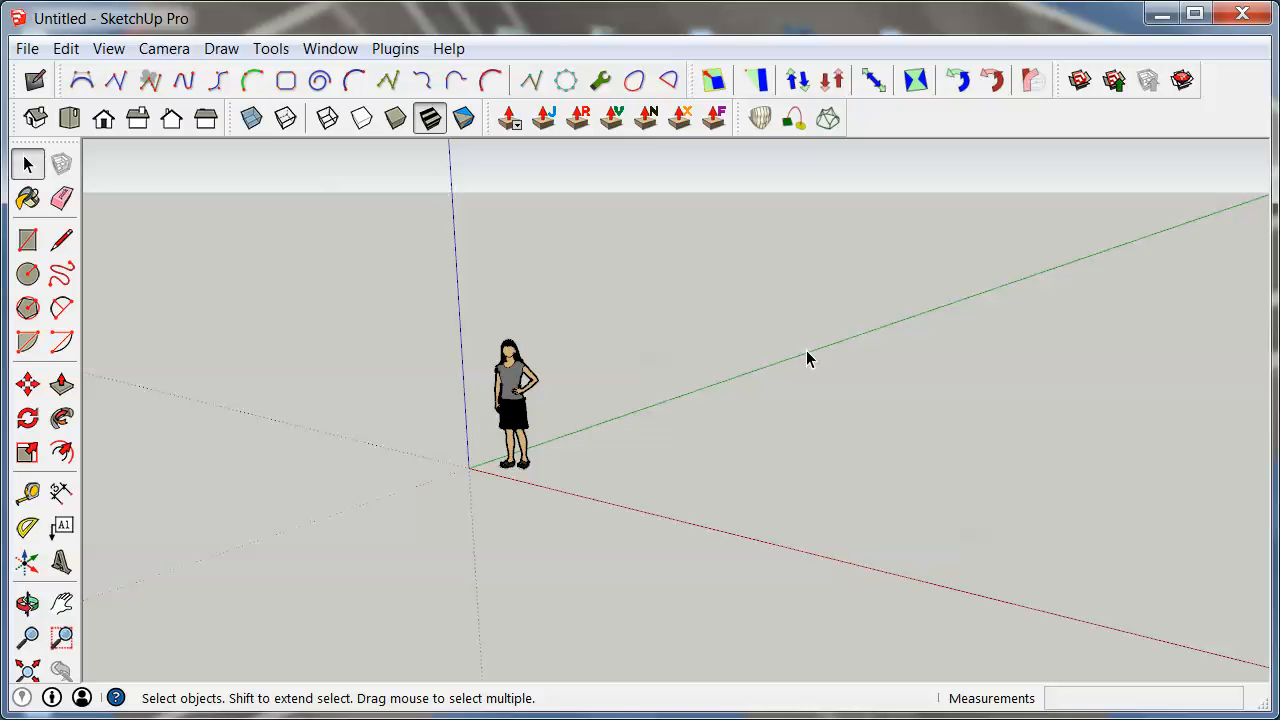
mouse_move(430, 210)
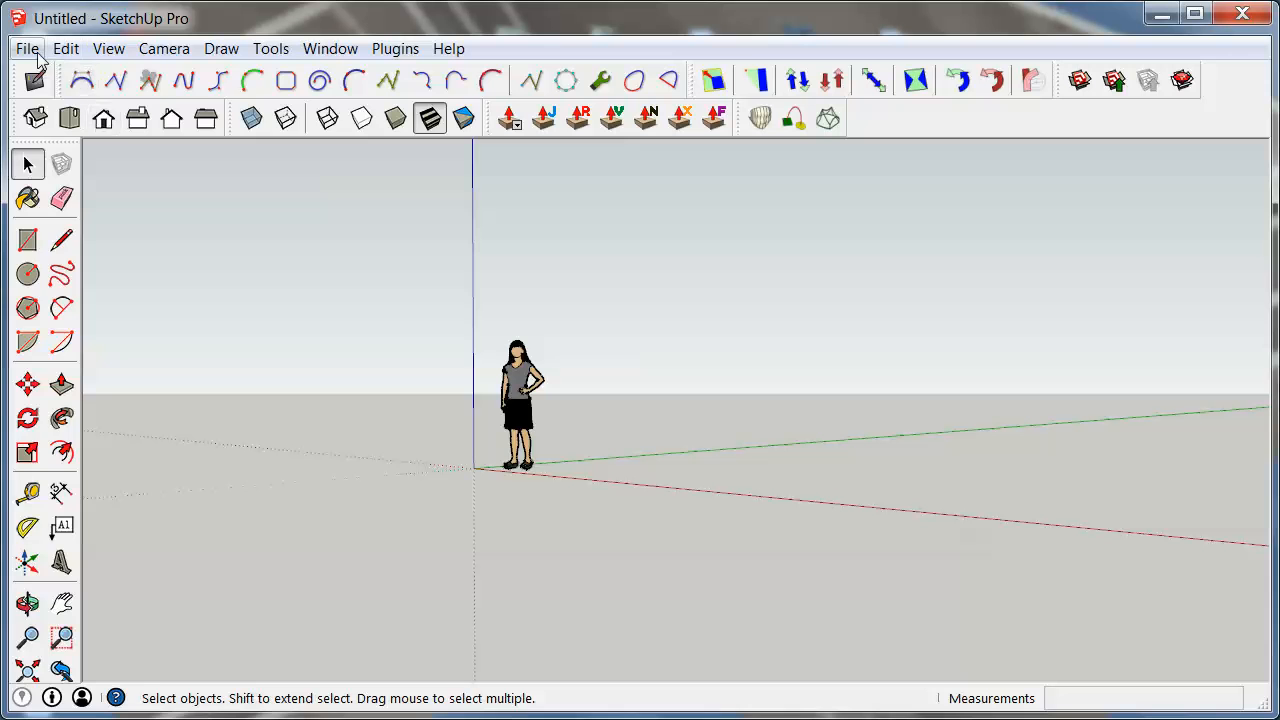
- Choose File > Upload to Sketchfab to bring up the Sketchfab Uploader dialog
left_click(27, 48)
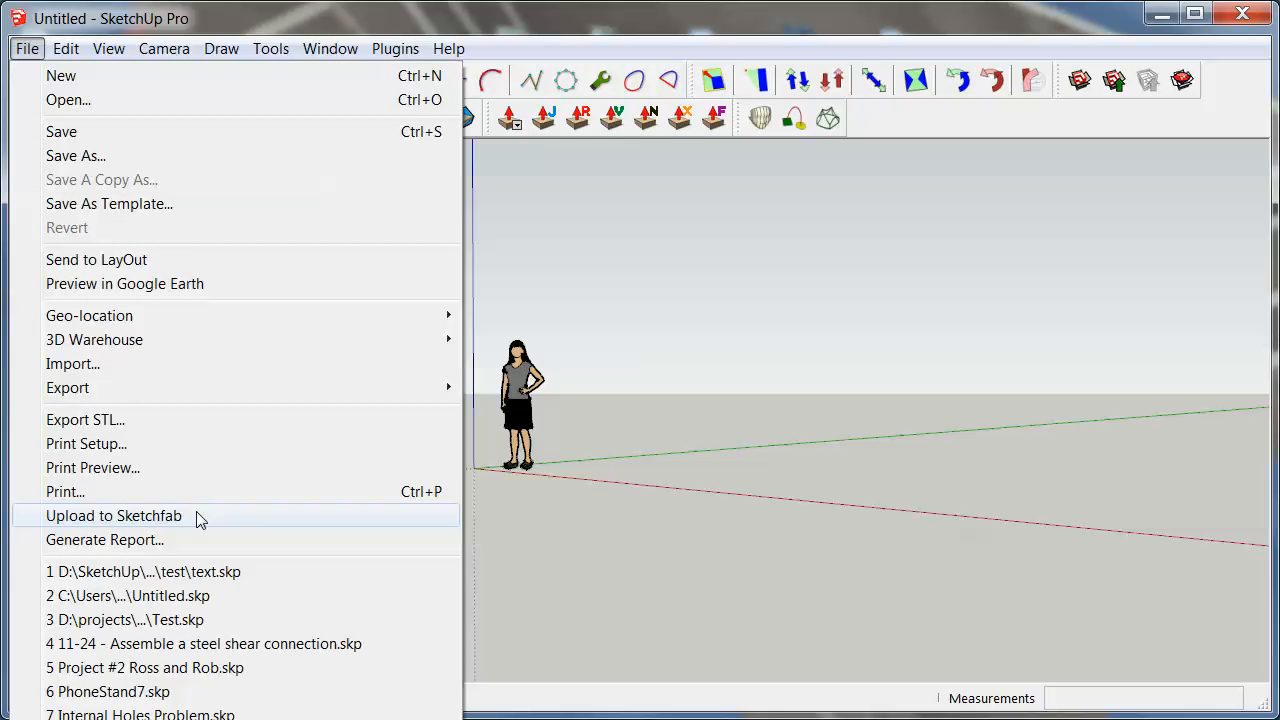
left_click(113, 515)
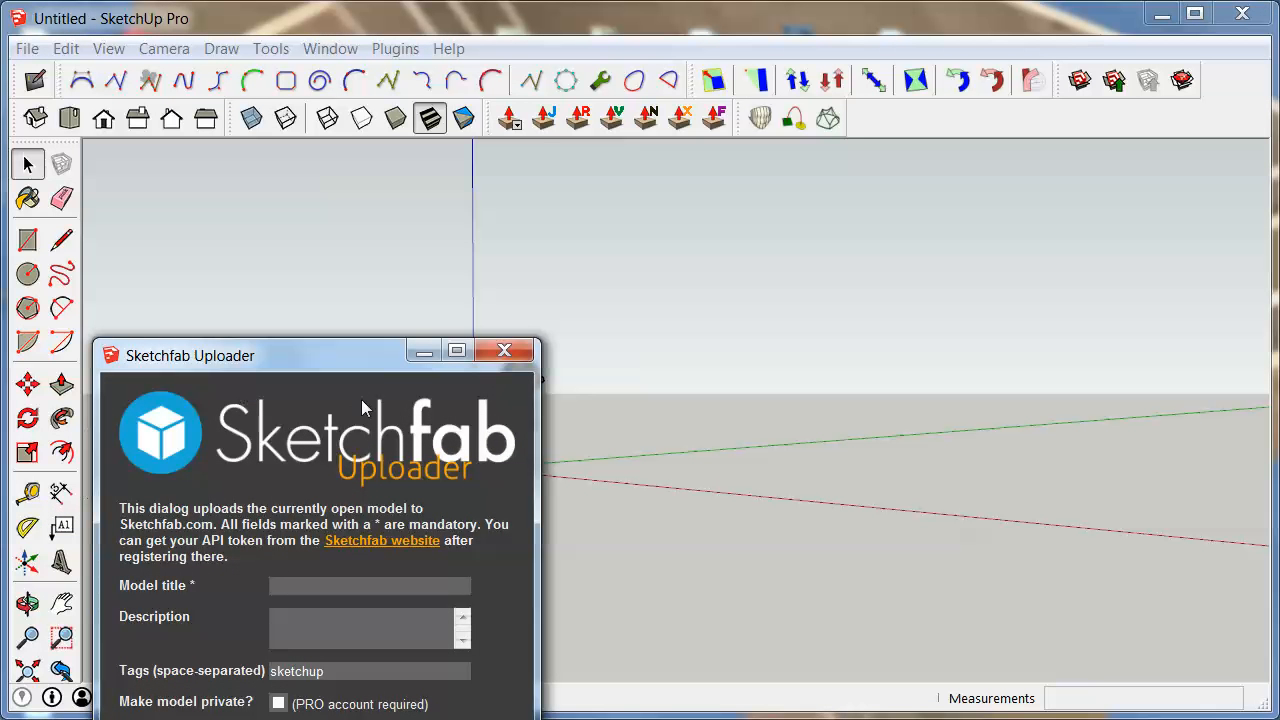
mouse_move(220, 454)
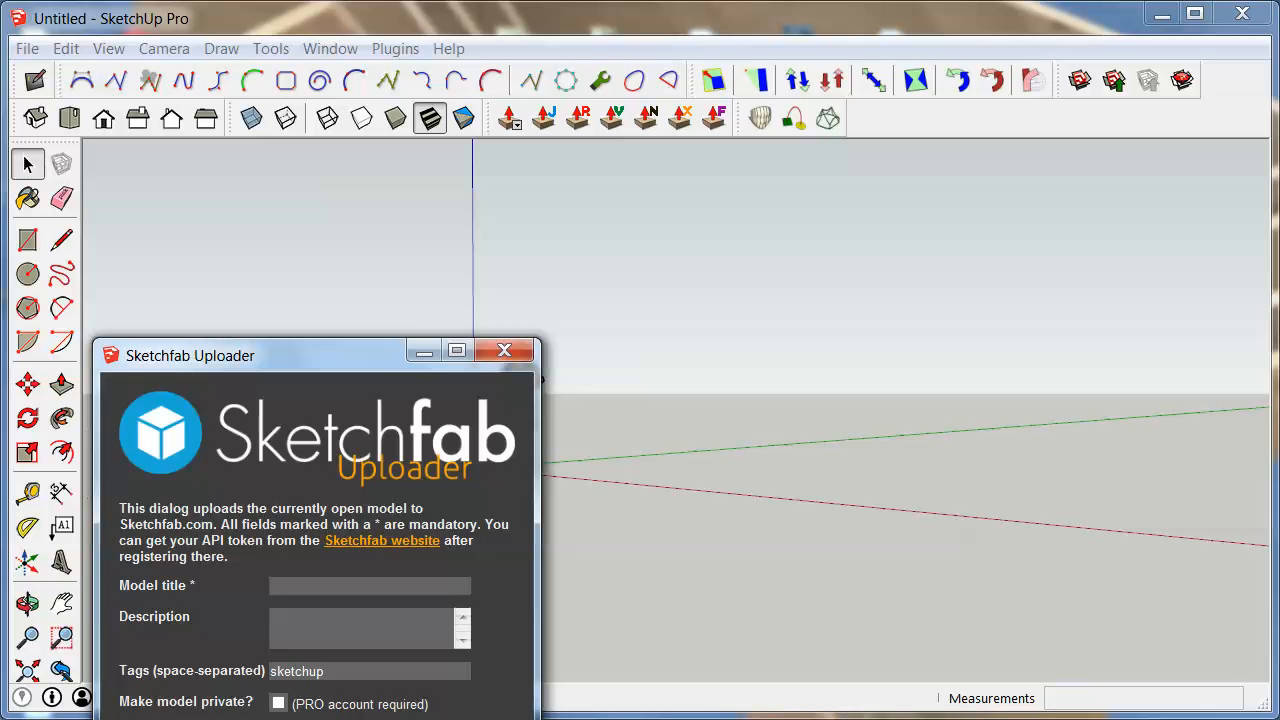
mouse_move(490, 510)
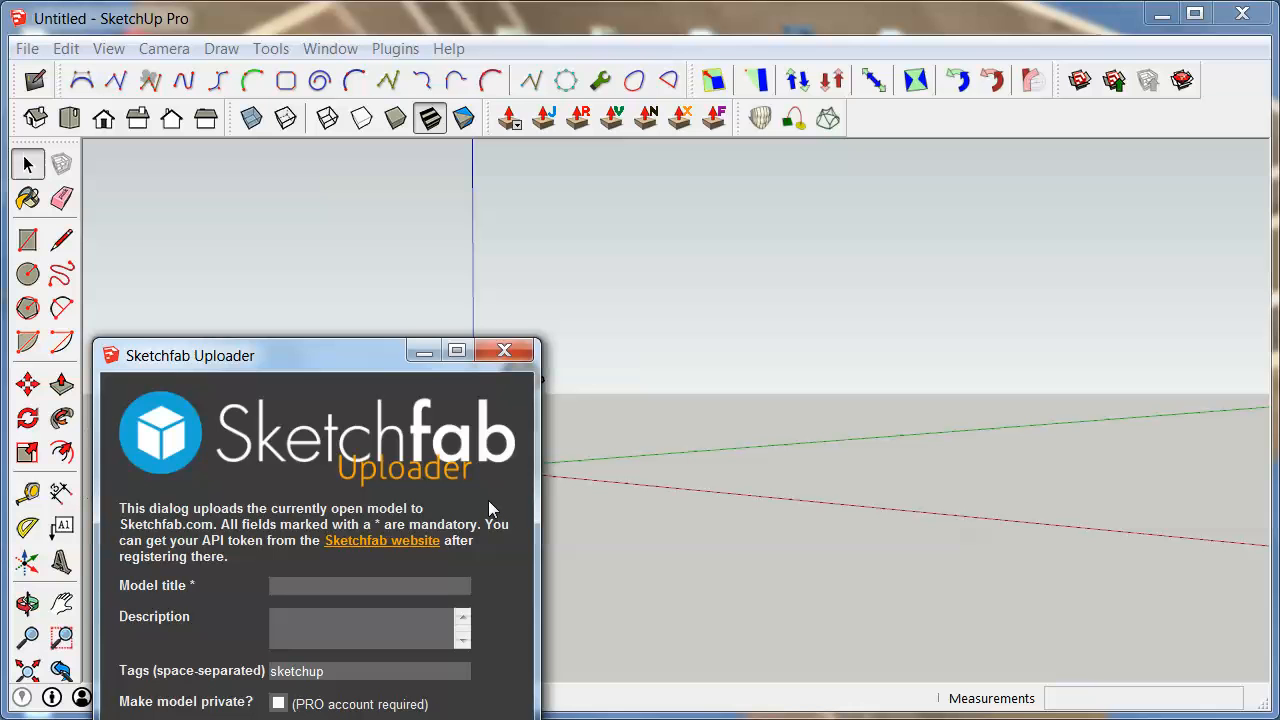
mouse_move(388, 548)
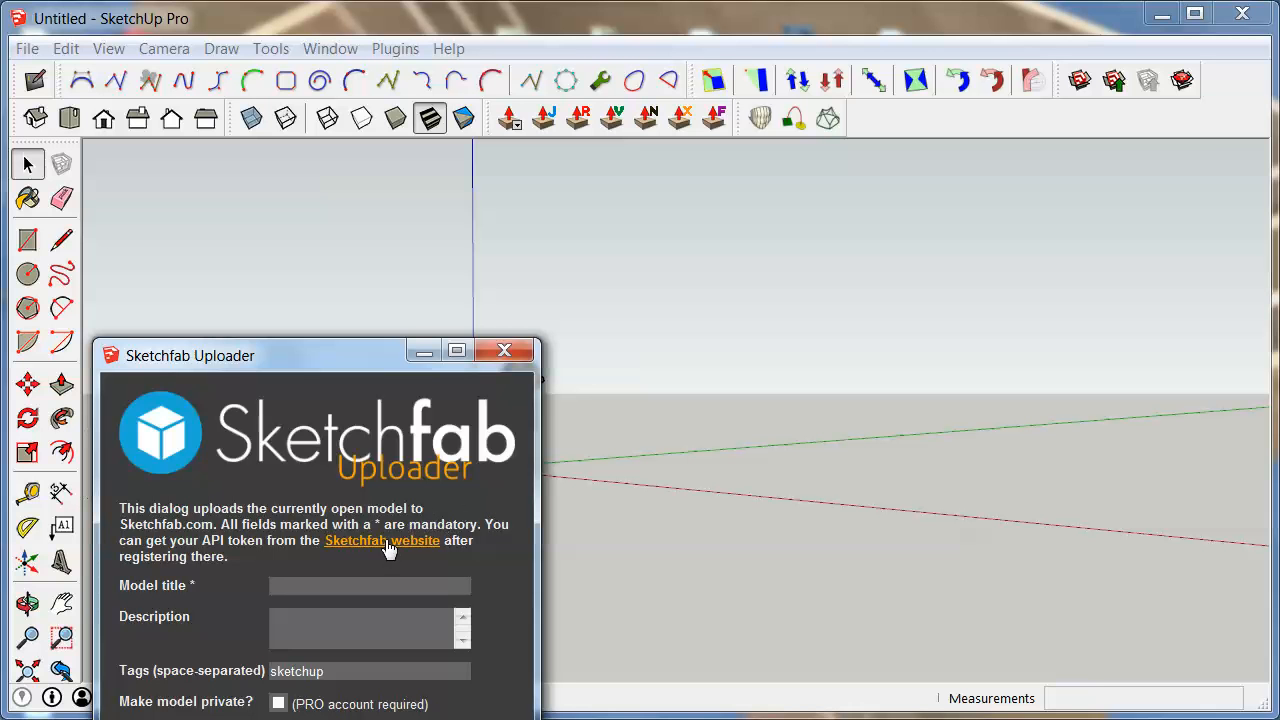
mouse_move(390, 545)
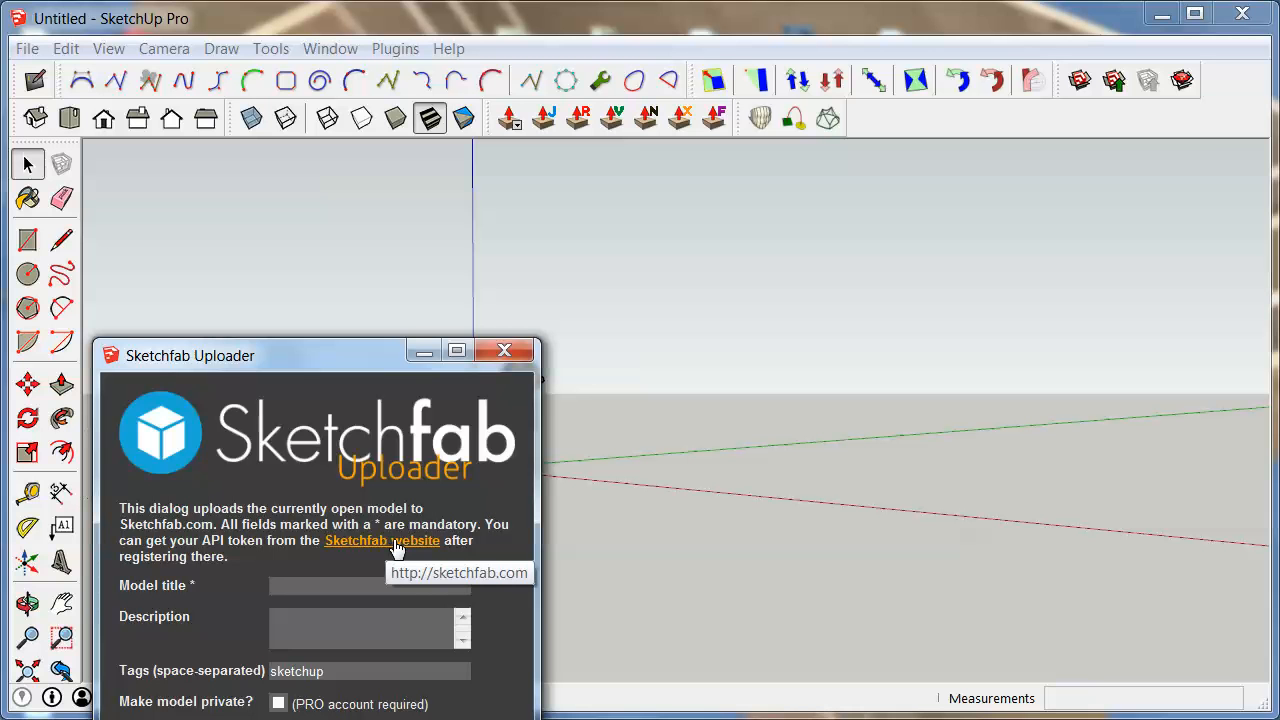
mouse_move(418, 547)
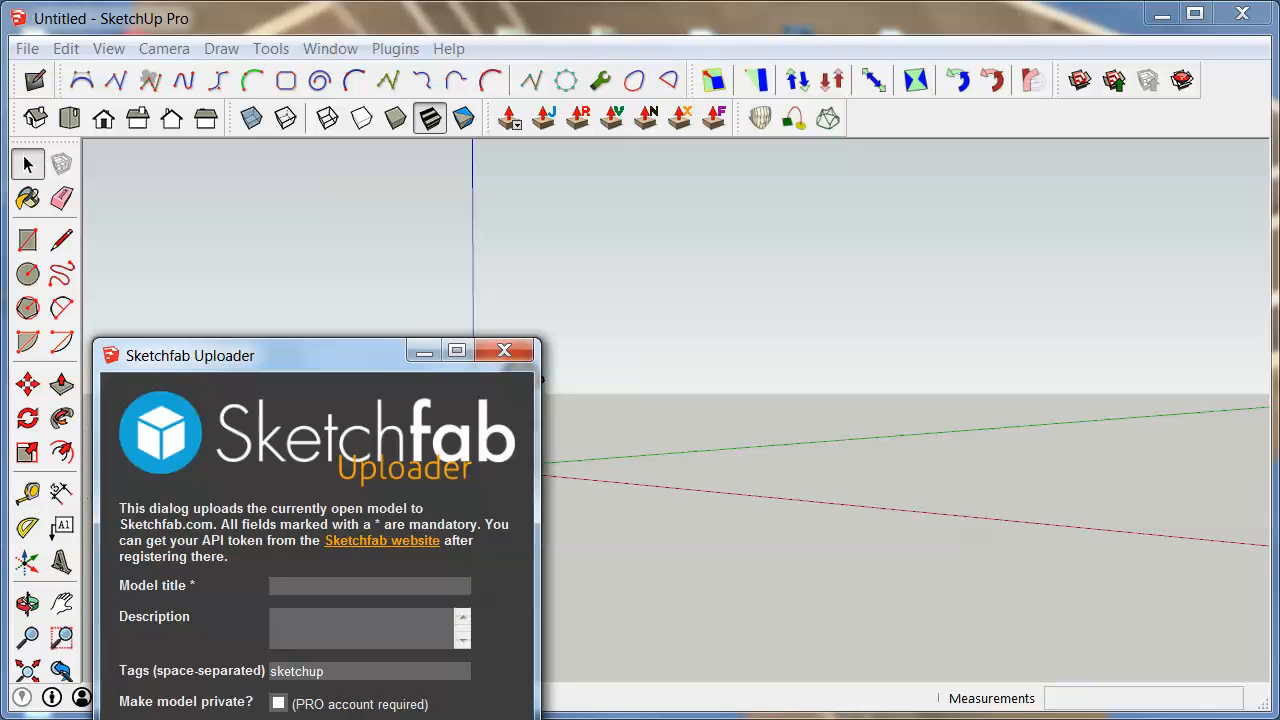
mouse_move(495, 556)
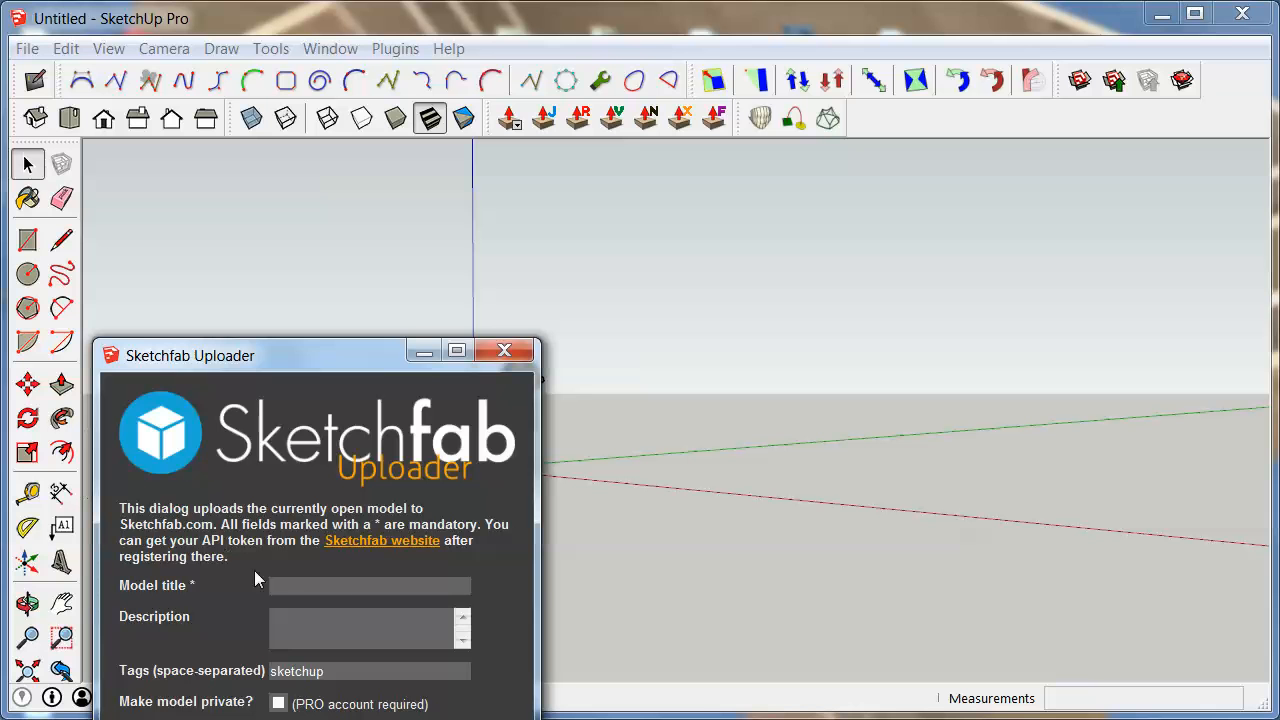
- Title the Sketchfab upload 'New file' and tick 'Make model private?'
left_click(369, 585)
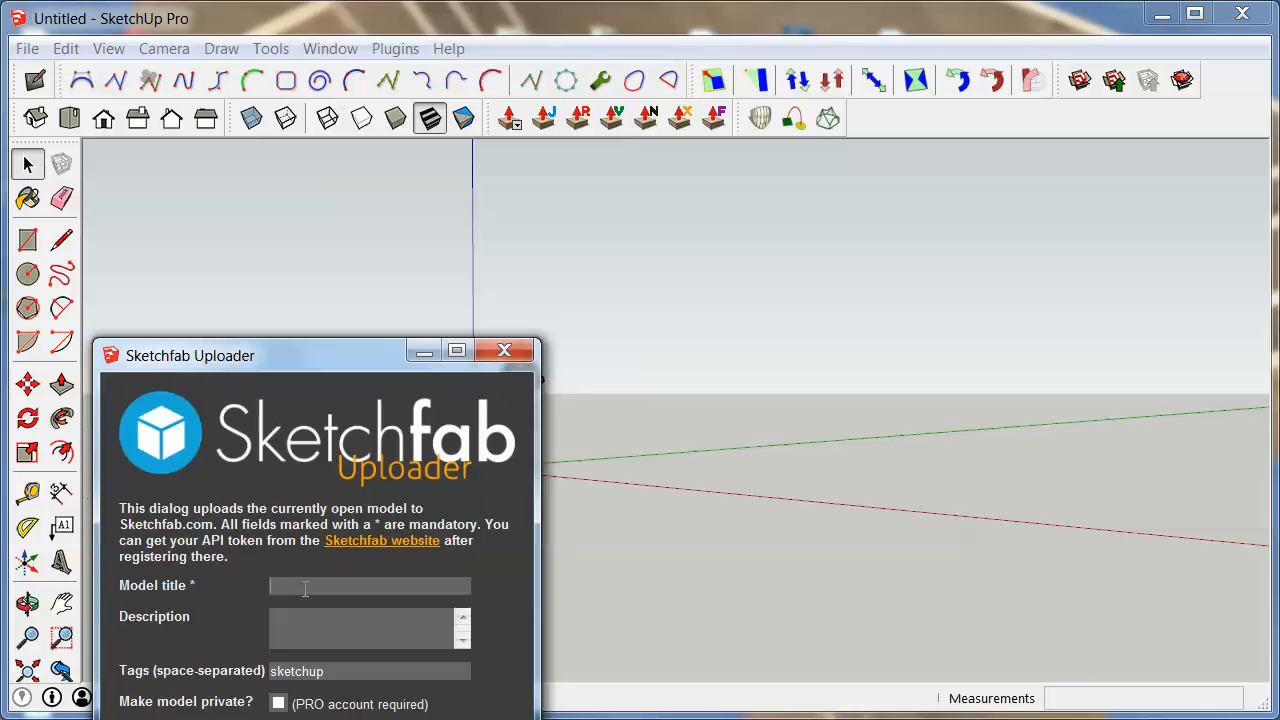
type("New")
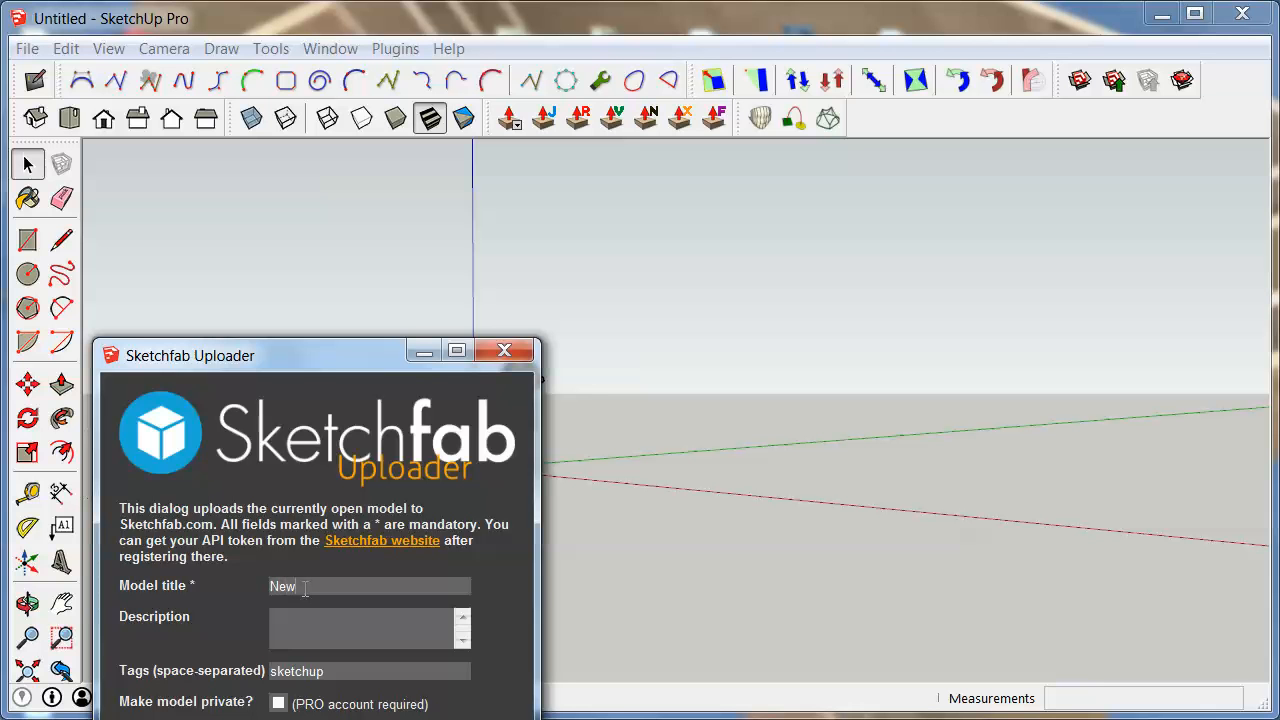
type("file")
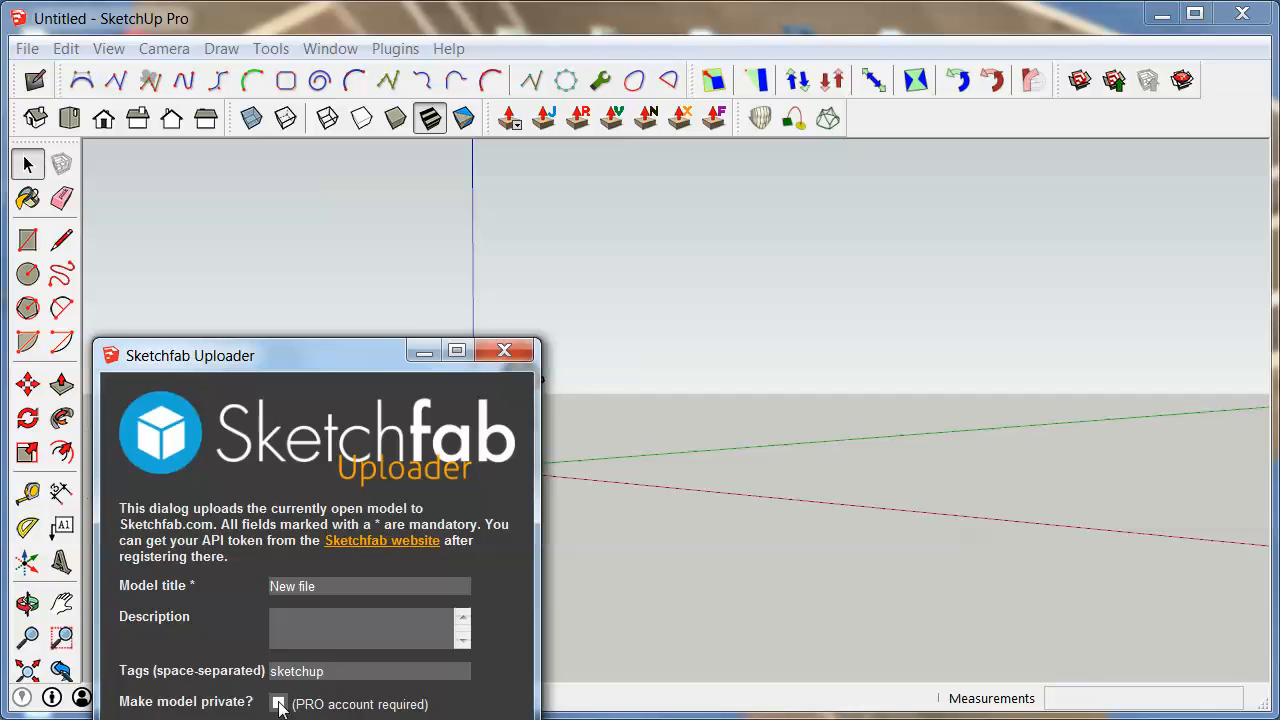
left_click(279, 704)
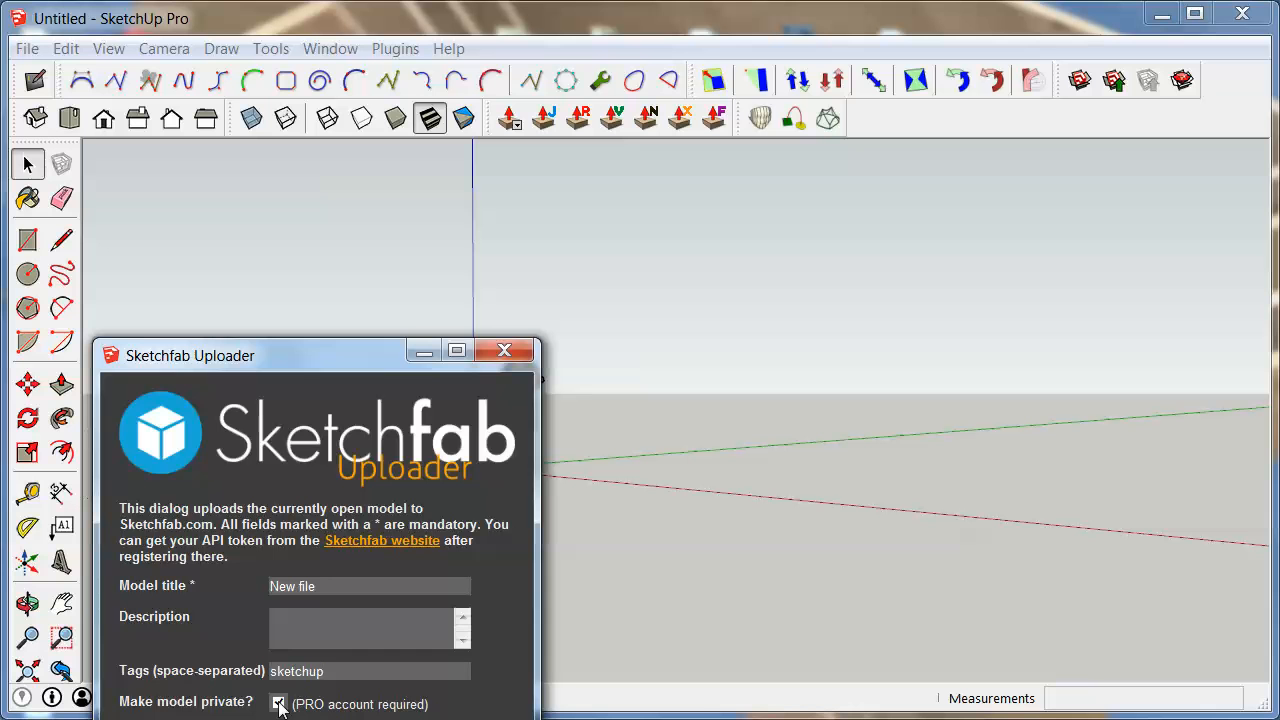
left_click(279, 703)
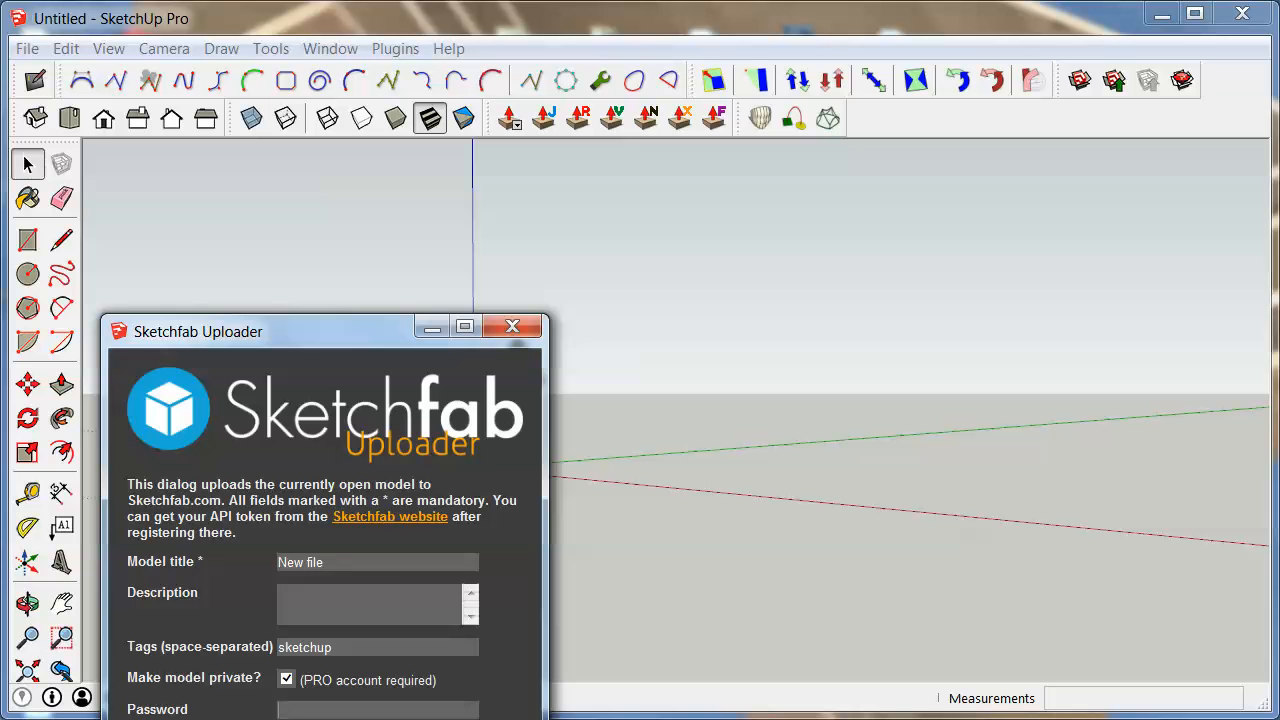
mouse_move(308, 440)
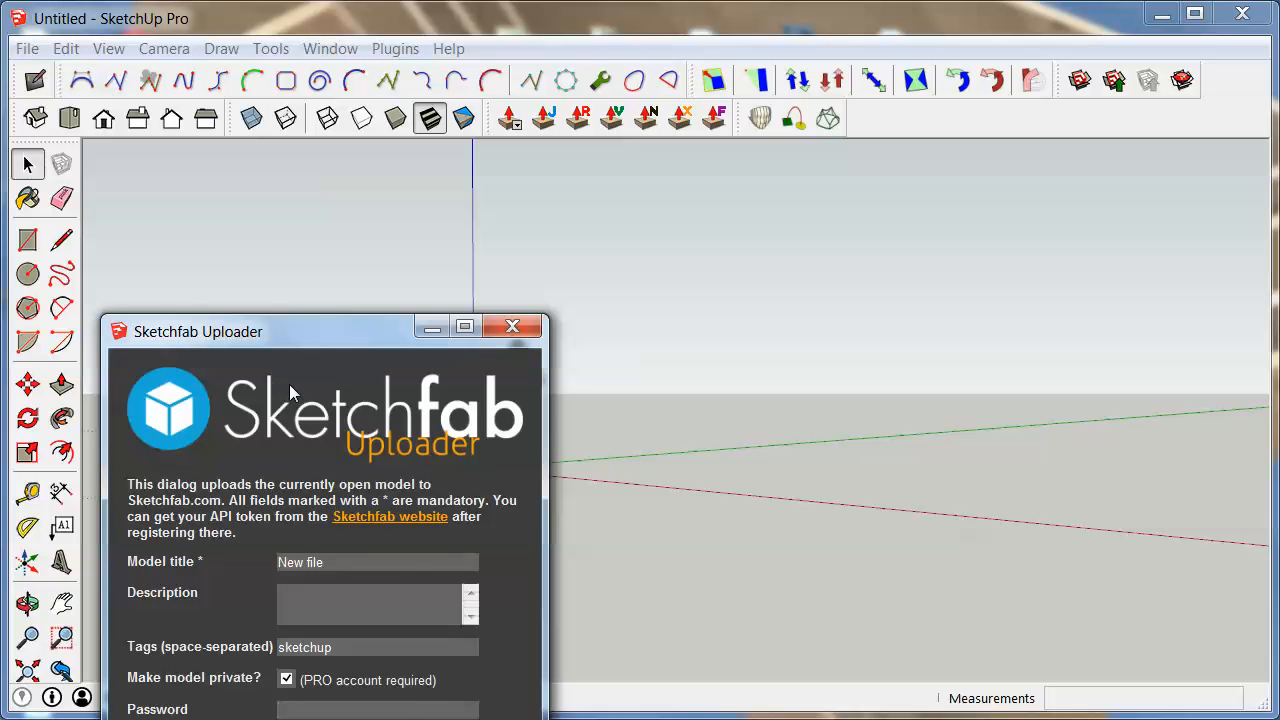
mouse_move(485, 490)
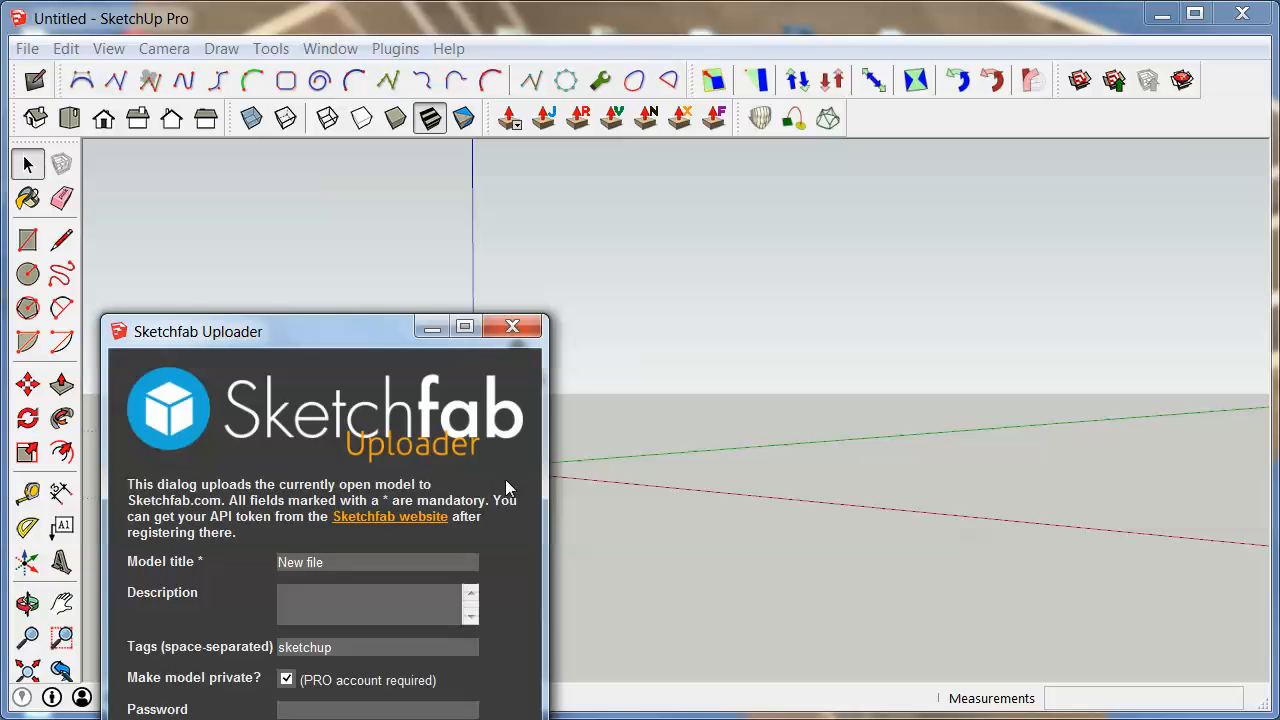
mouse_move(210, 555)
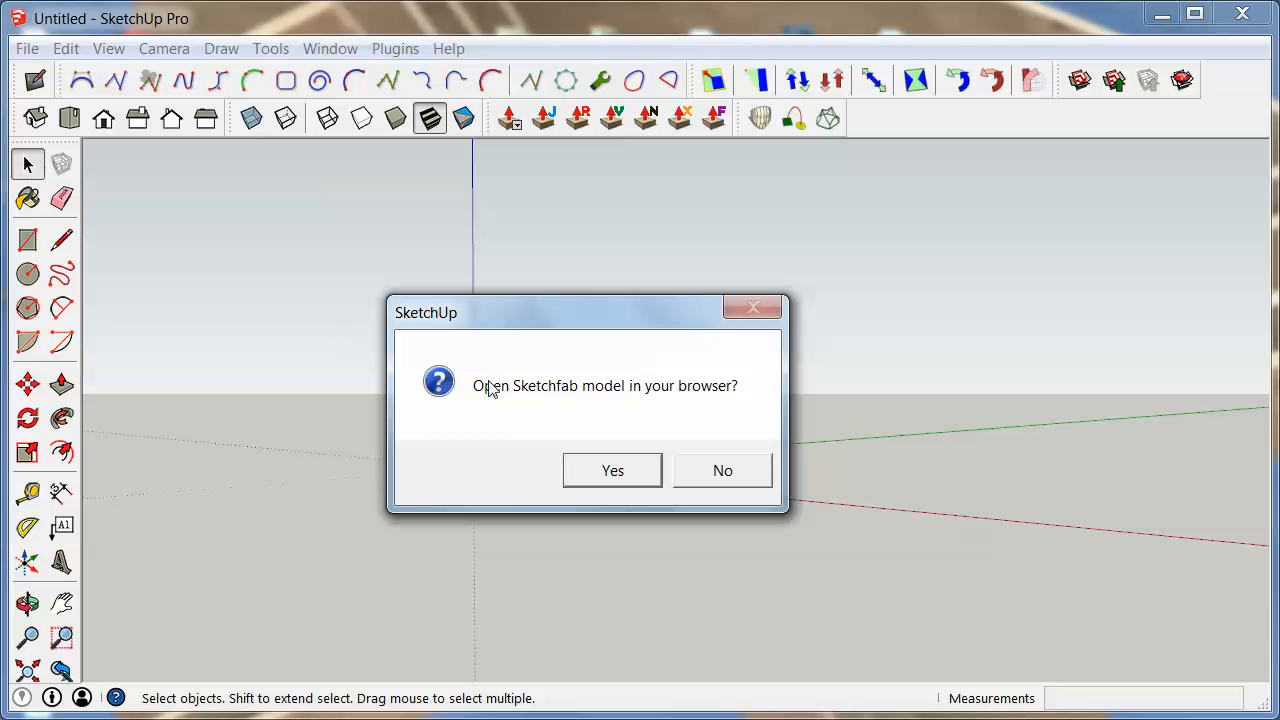
mouse_move(483, 393)
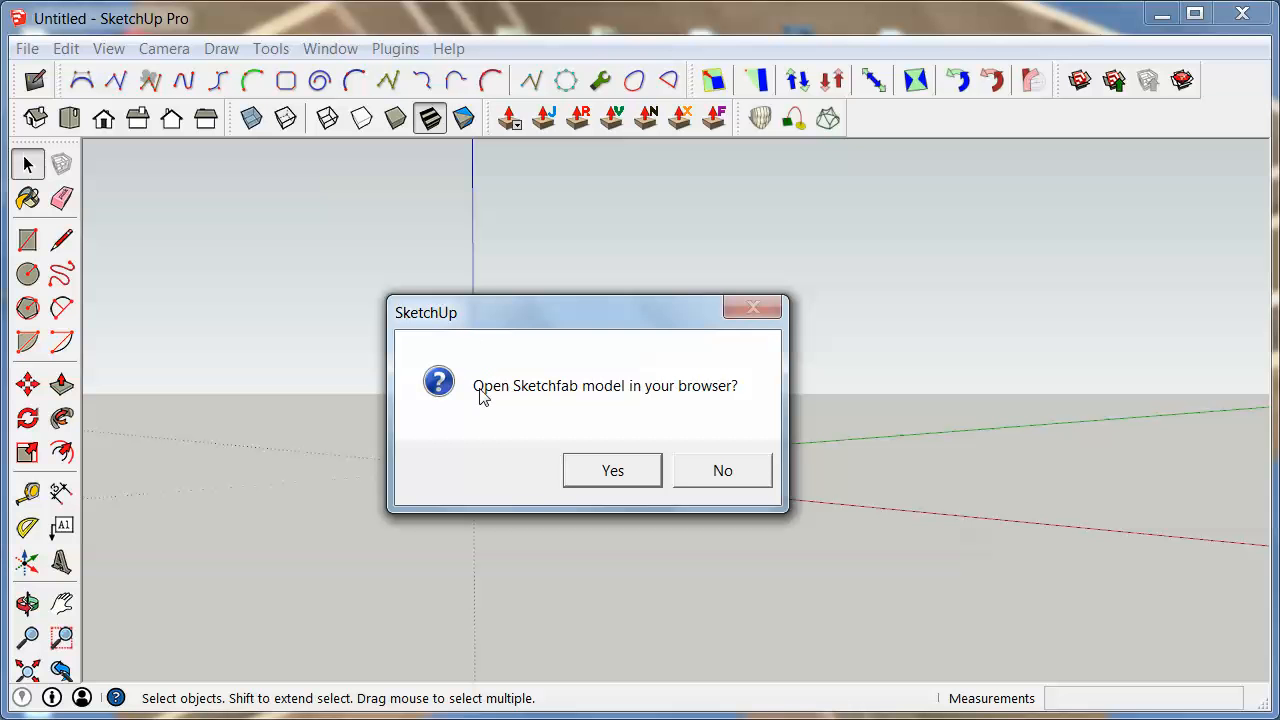
mouse_move(628, 362)
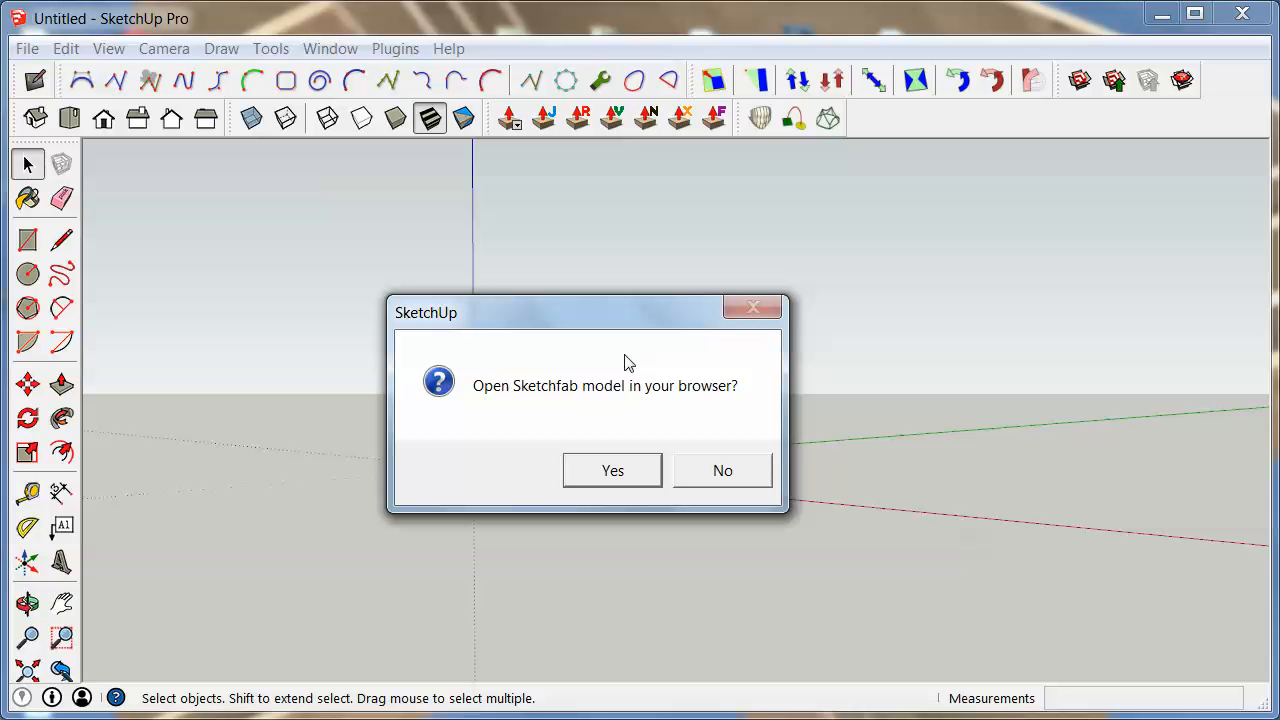
mouse_move(705, 408)
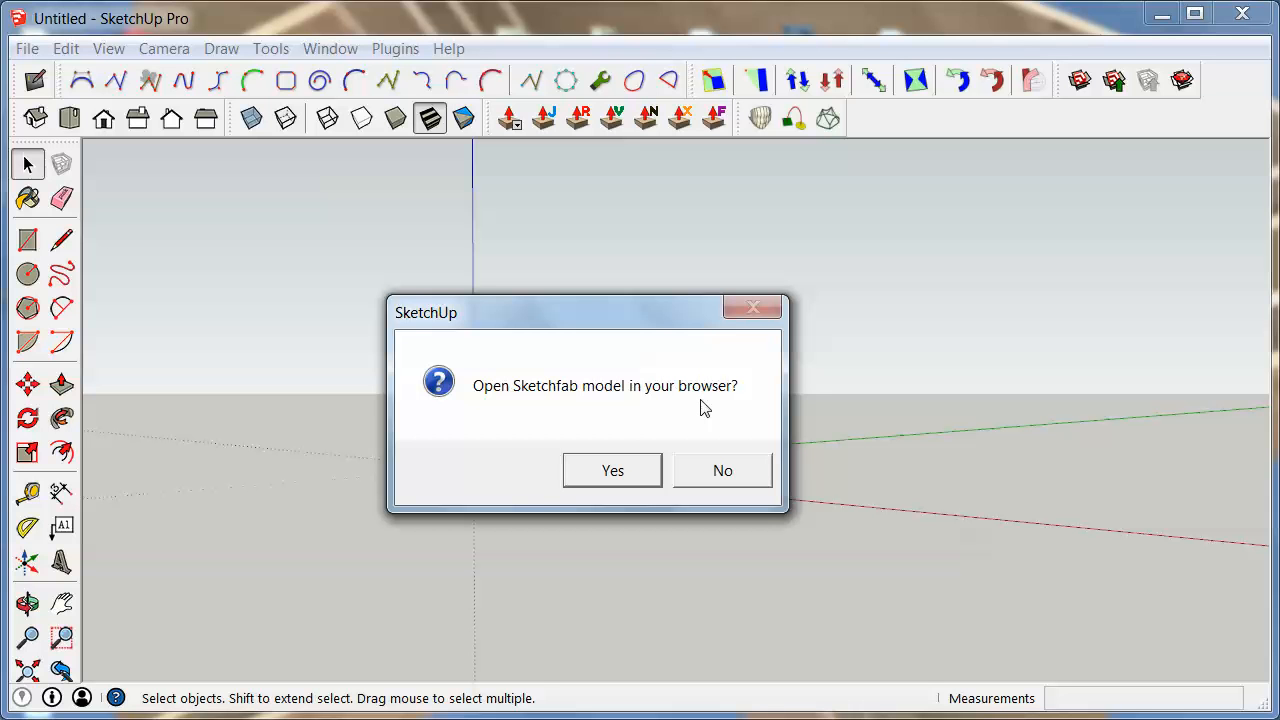
mouse_move(630, 418)
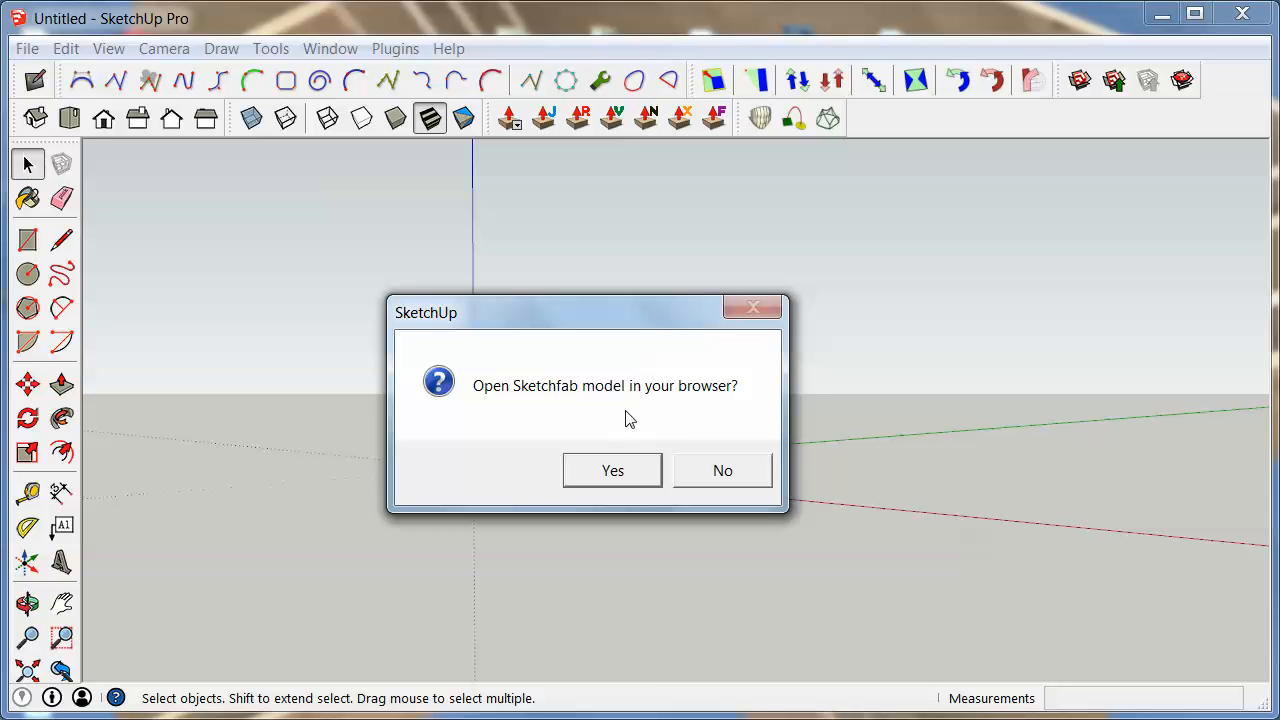
mouse_move(637, 419)
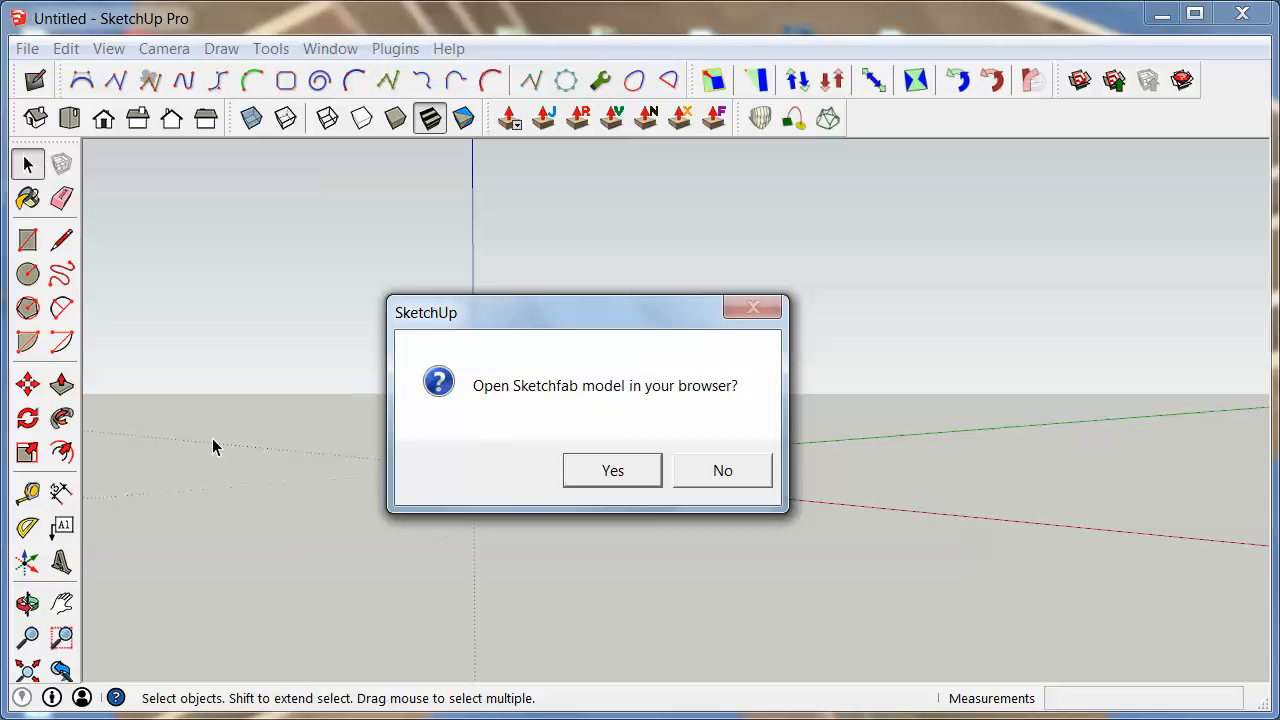
mouse_move(613, 373)
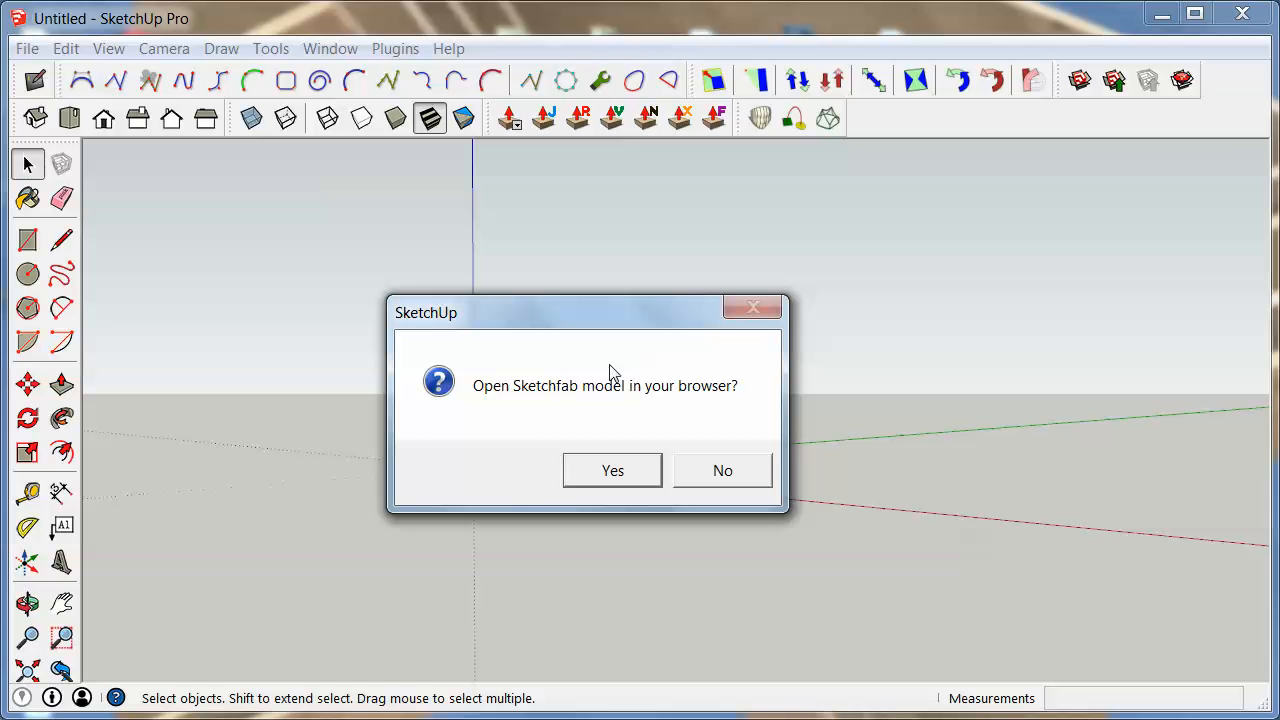
mouse_move(587, 375)
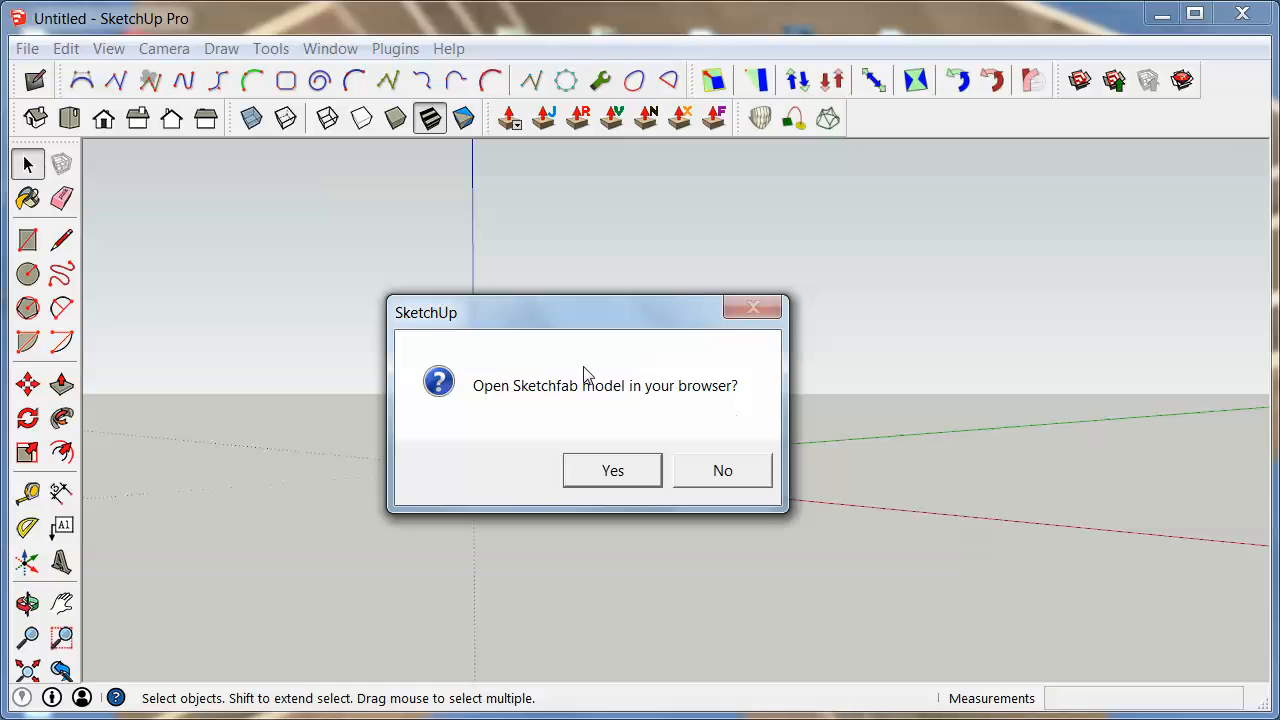
mouse_move(658, 398)
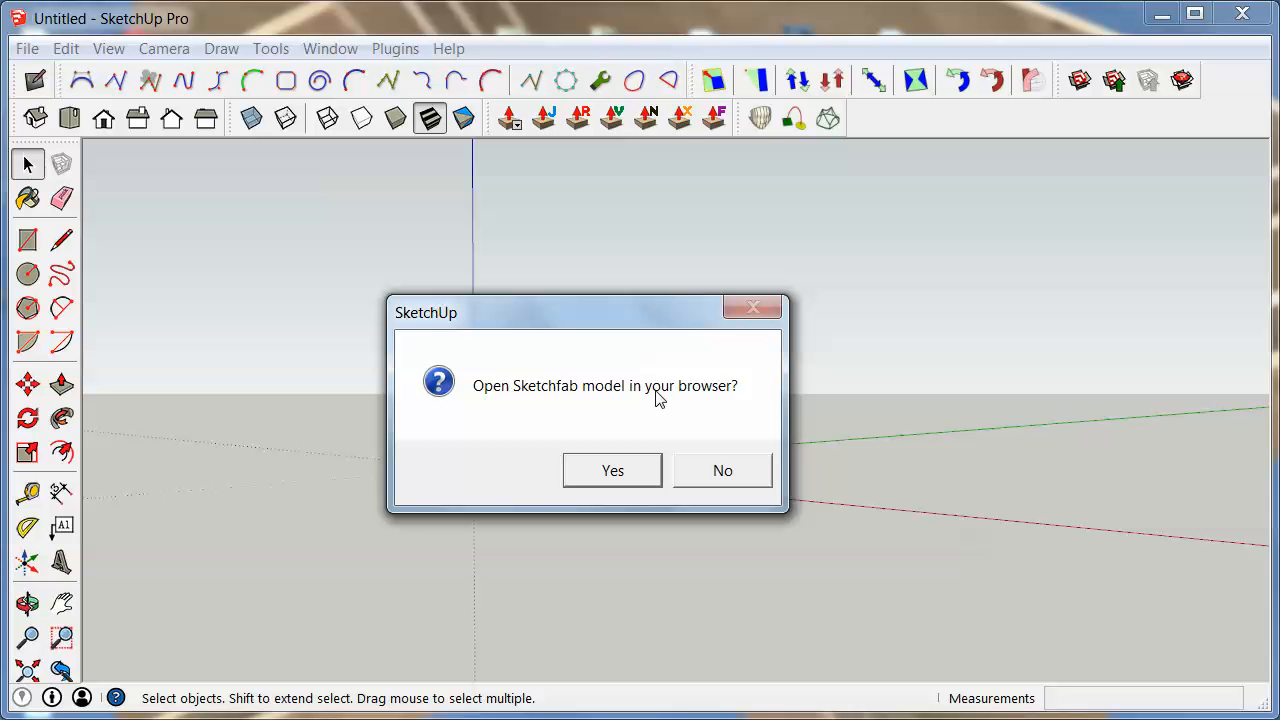
mouse_move(588, 400)
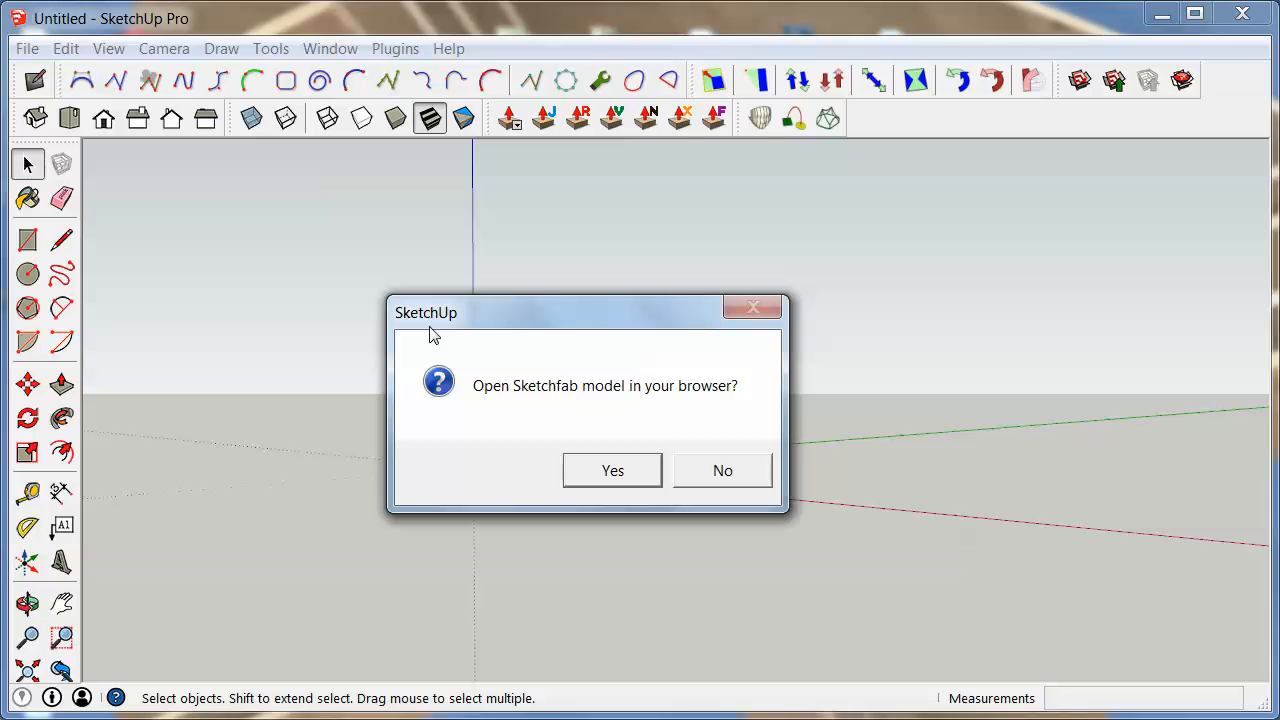
mouse_move(620, 352)
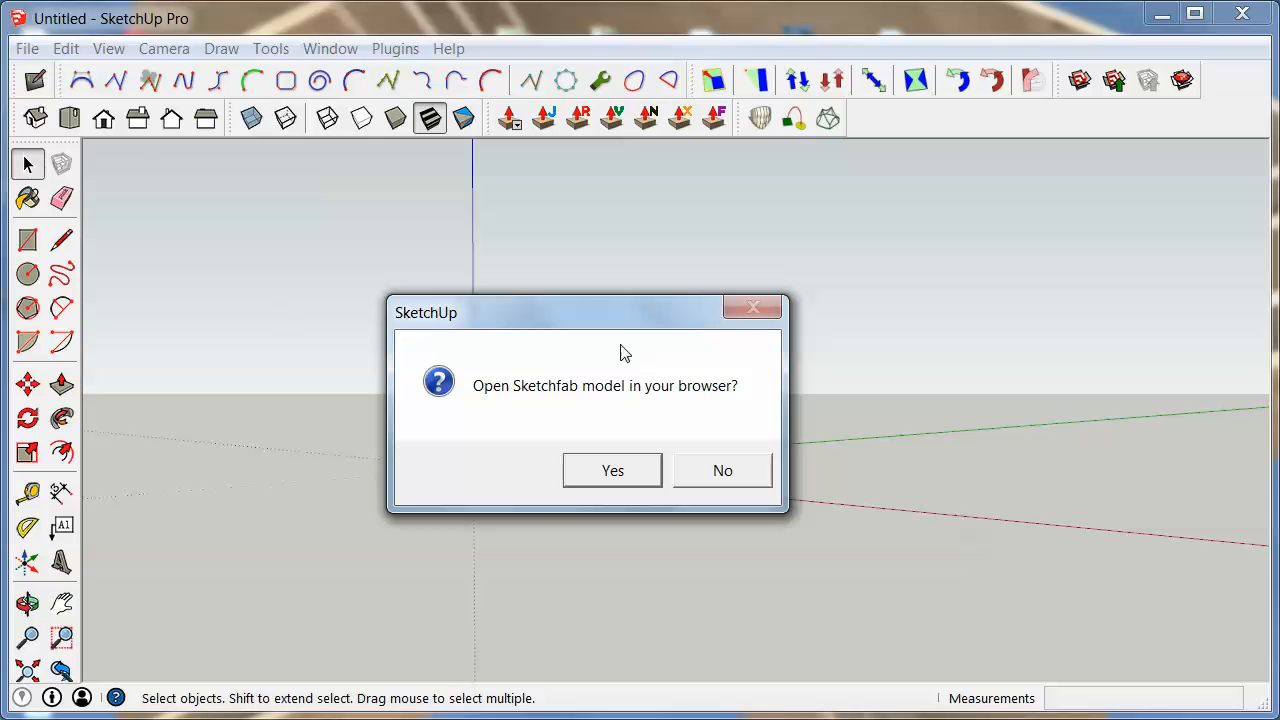
mouse_move(432, 324)
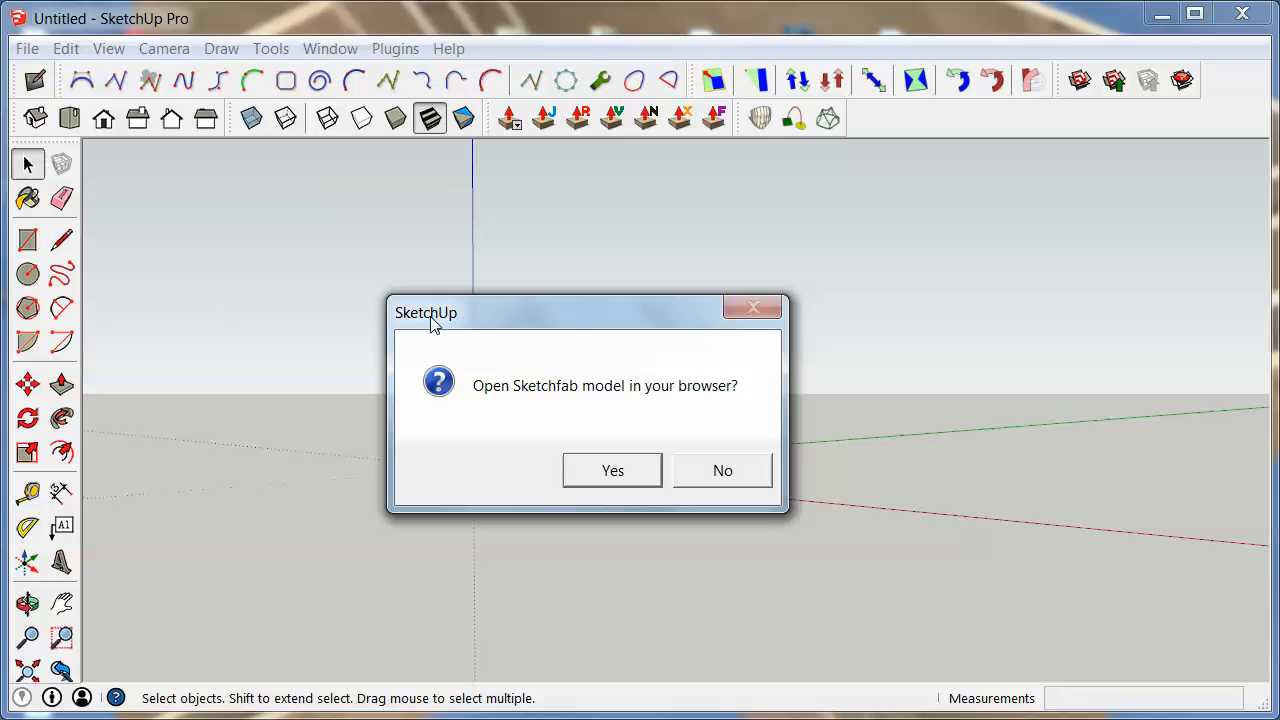
mouse_move(550, 368)
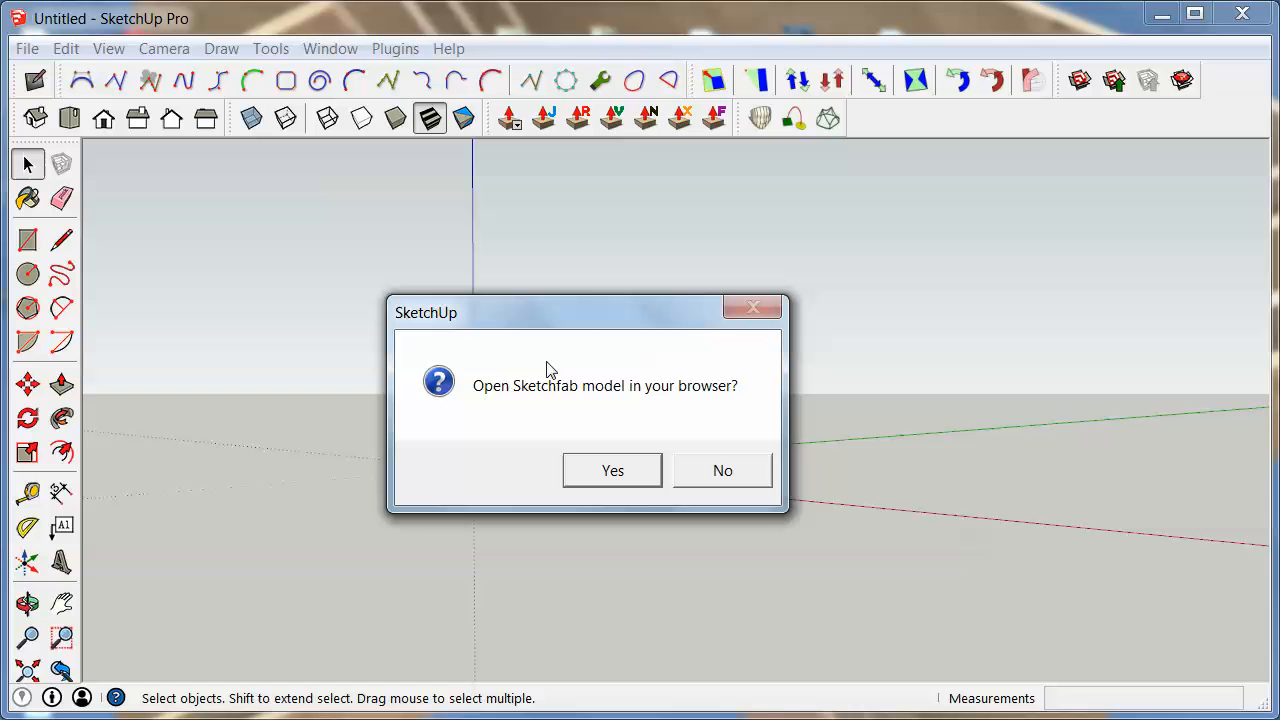
mouse_move(485, 322)
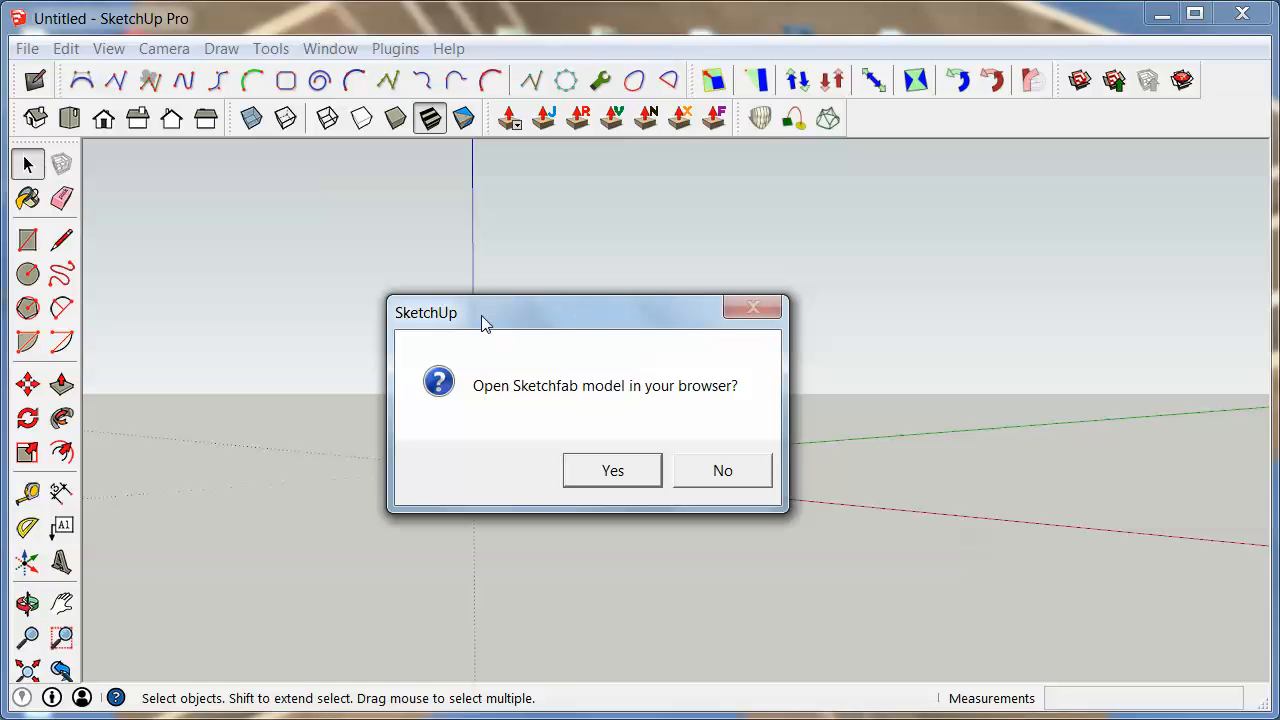
mouse_move(558, 411)
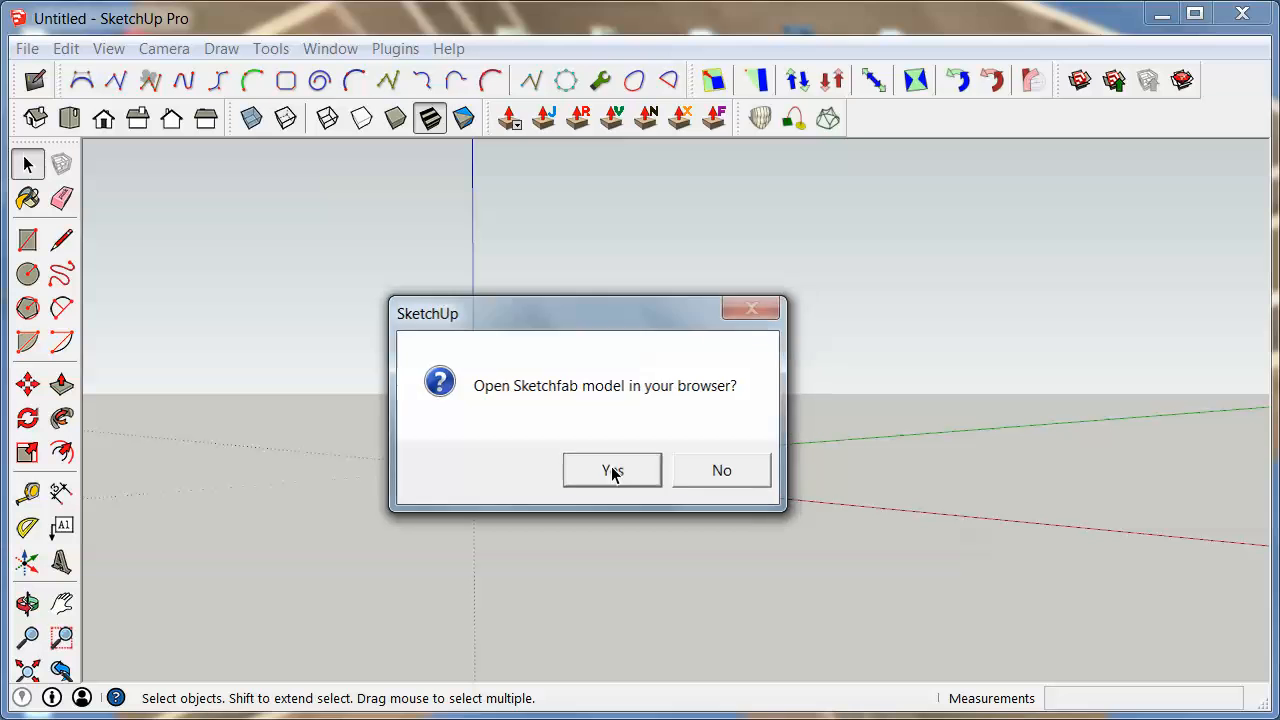
- Open the uploaded model in Chrome, move the browser aside, and open SketchUp's File menu
left_click(721, 470)
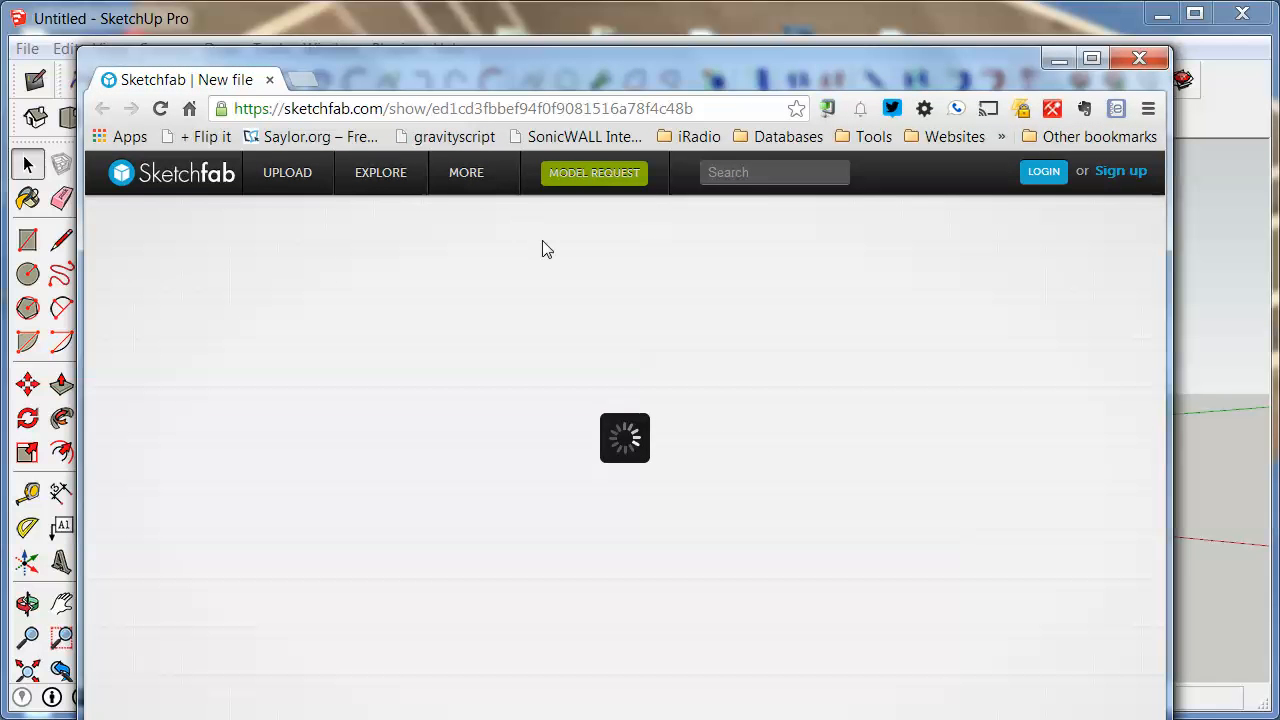
left_click(466, 172)
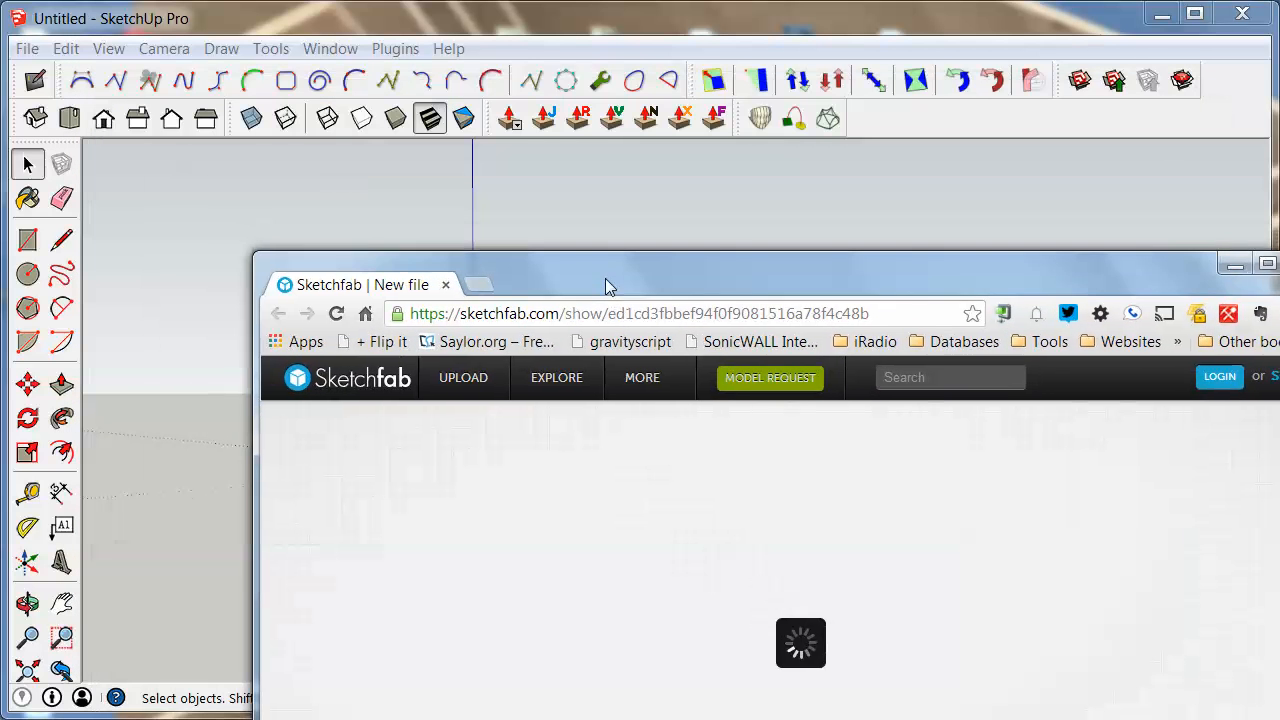
left_click(642, 377)
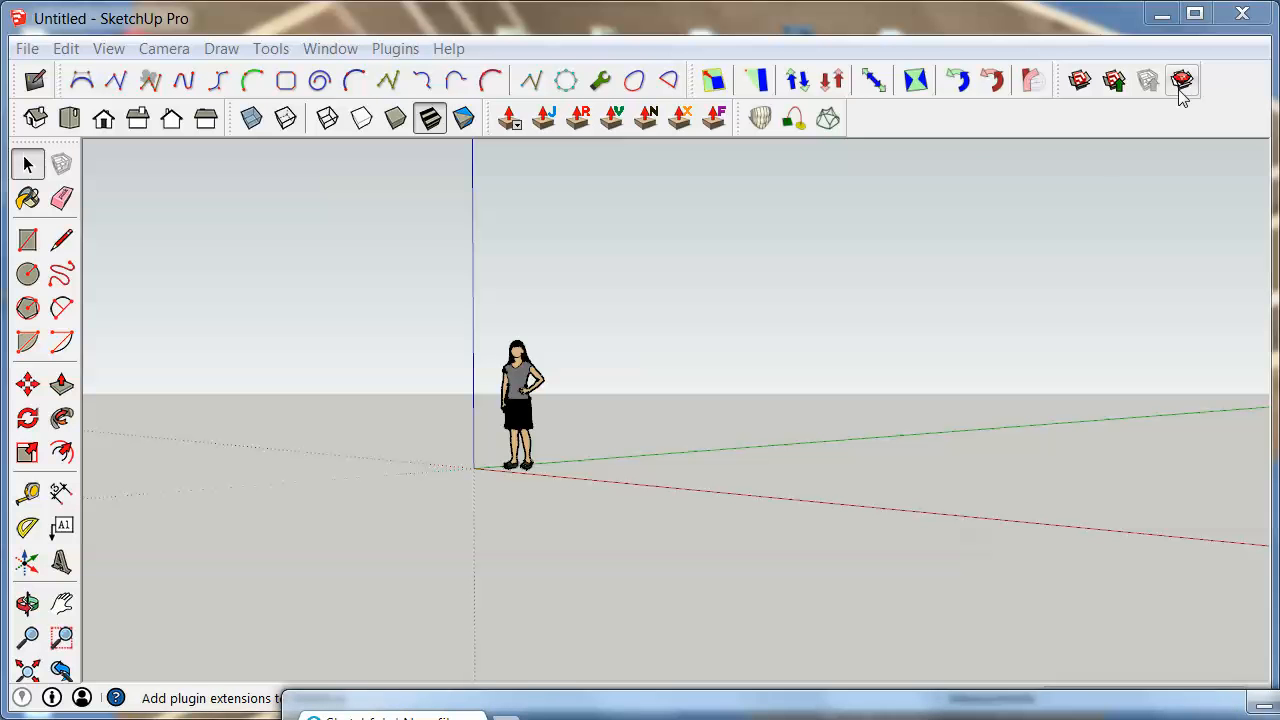
left_click(27, 48)
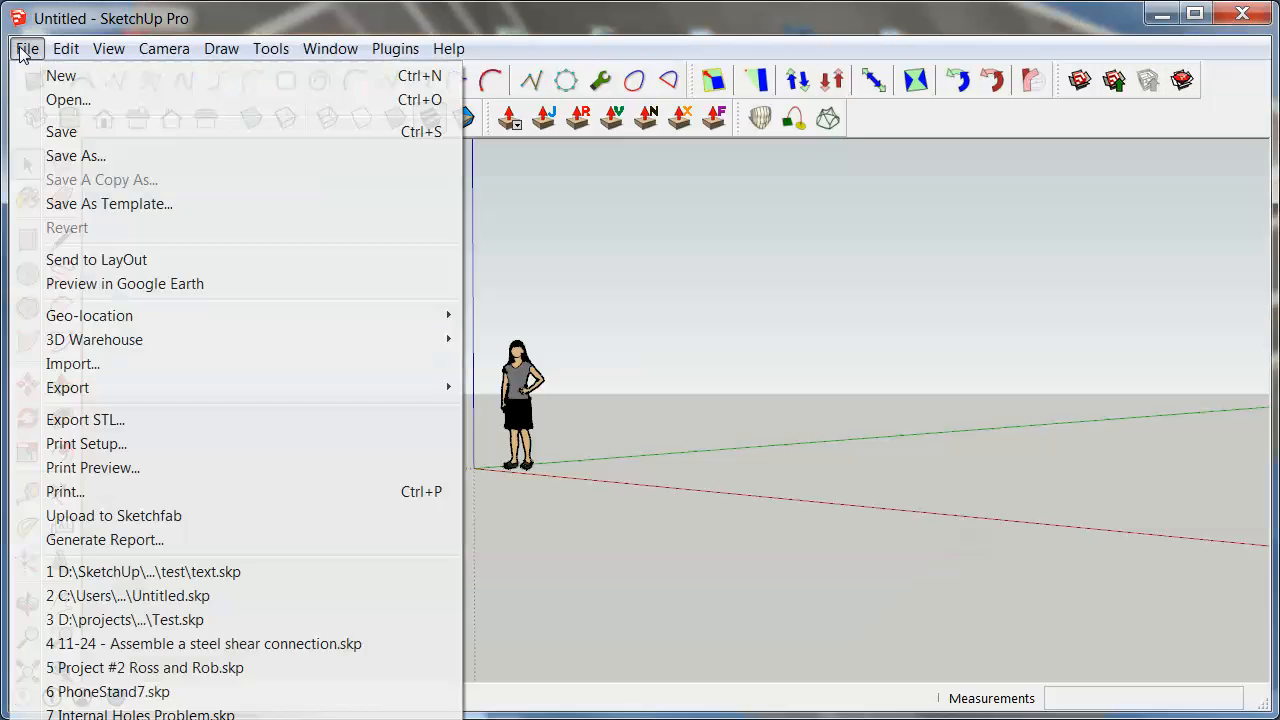